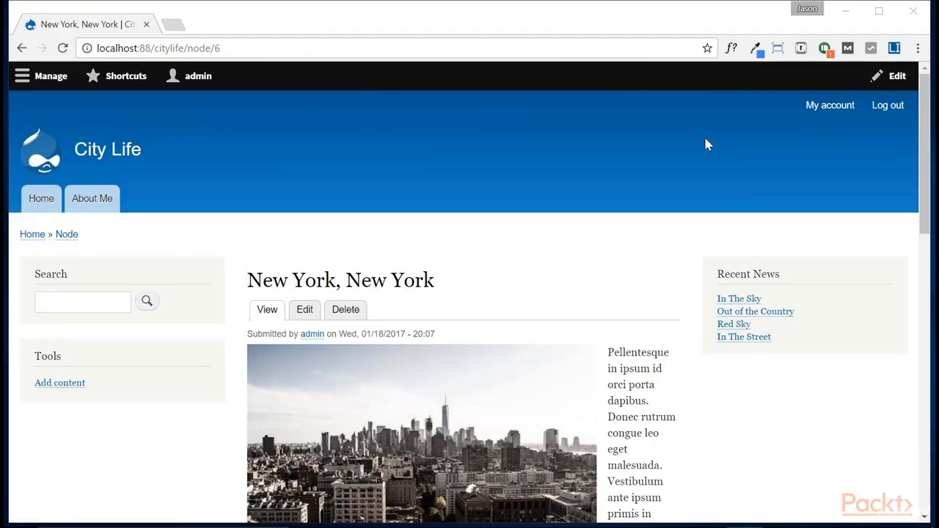
pyautogui.moveTo(716, 140)
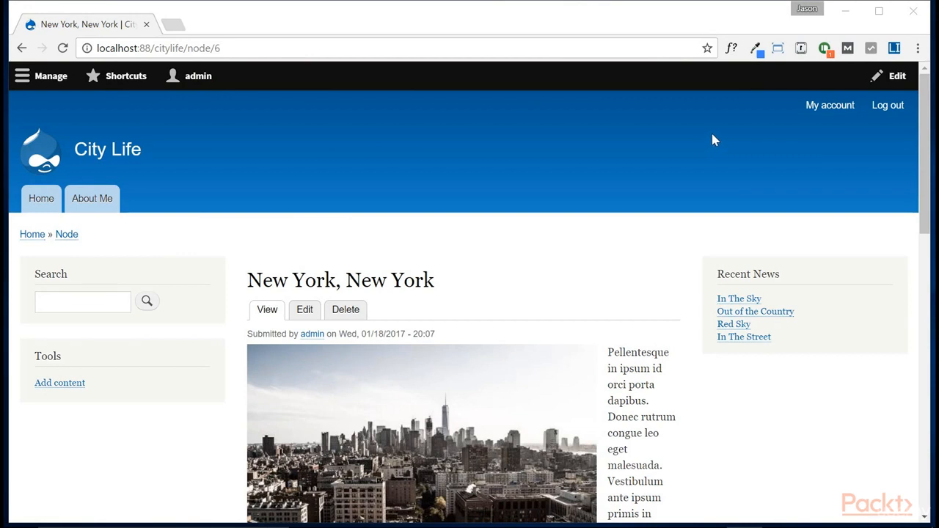
# Step: Navigate via Manage > Structure to the Contact forms list and collapse the admin tray
pyautogui.click(50, 76)
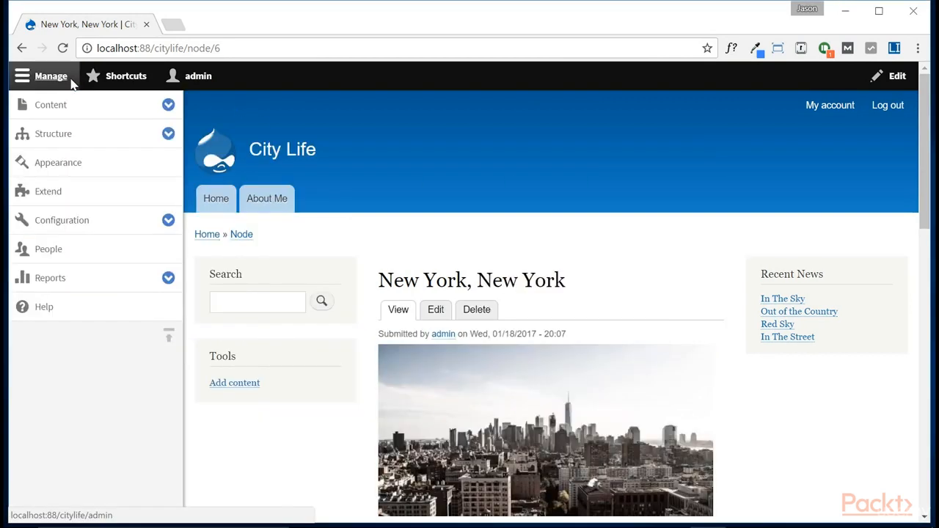
pyautogui.click(167, 133)
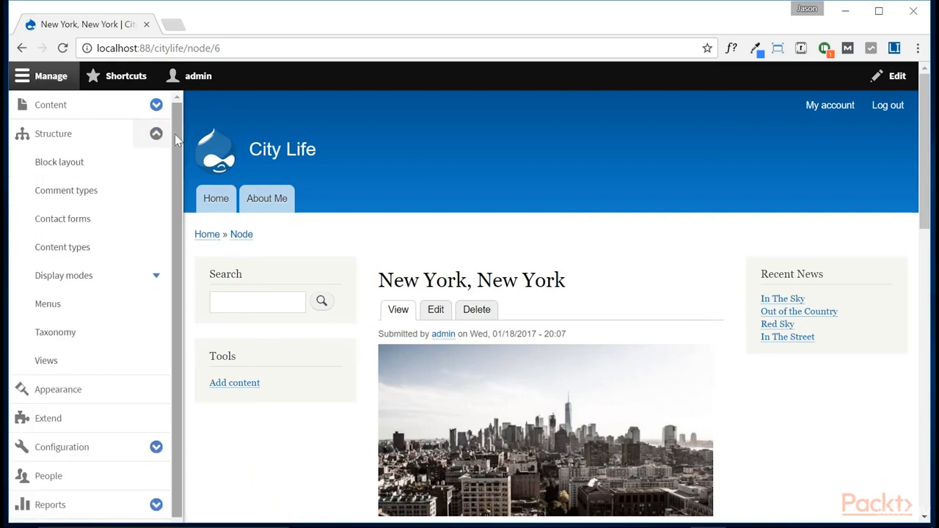
pyautogui.click(62, 219)
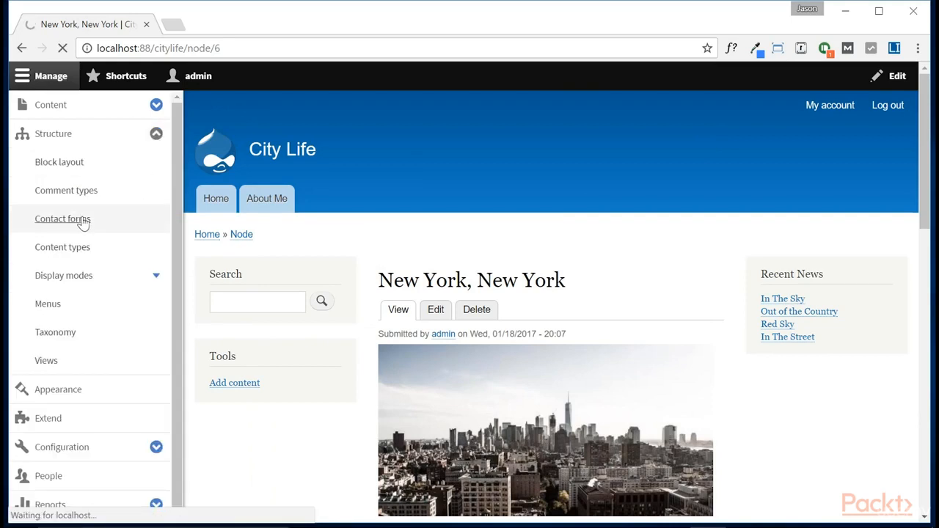
pyautogui.click(62, 218)
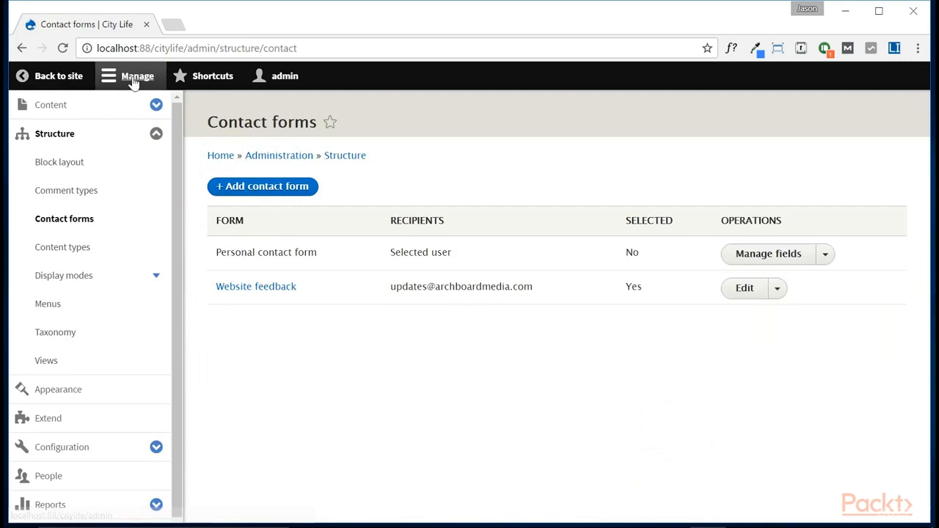
pyautogui.click(131, 76)
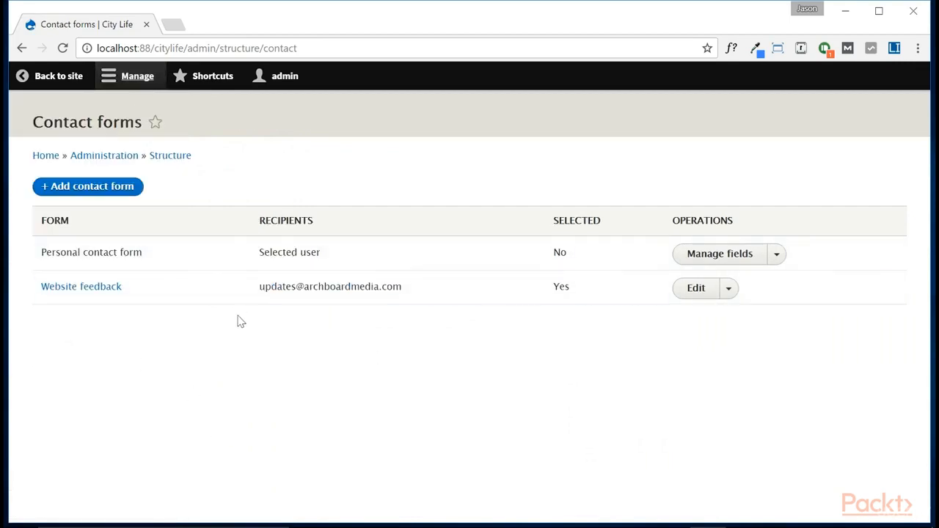
pyautogui.moveTo(102, 229)
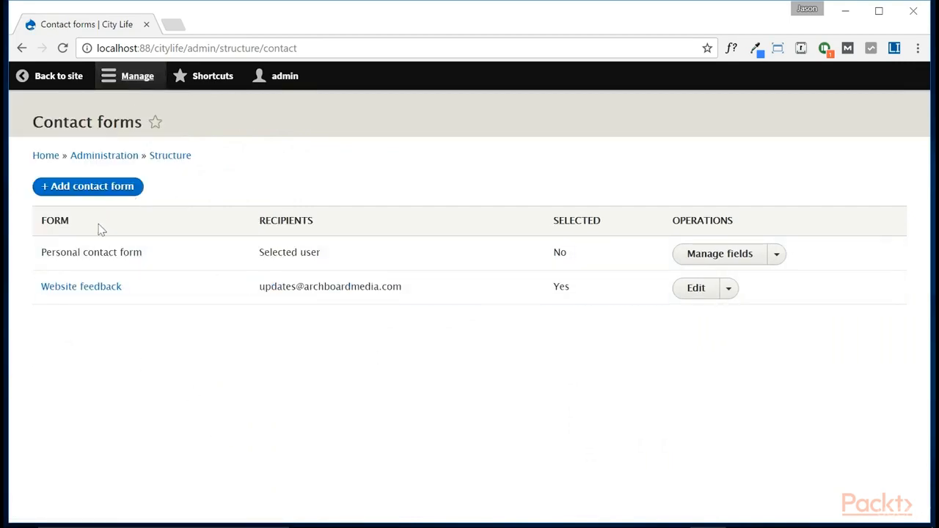
pyautogui.moveTo(62, 300)
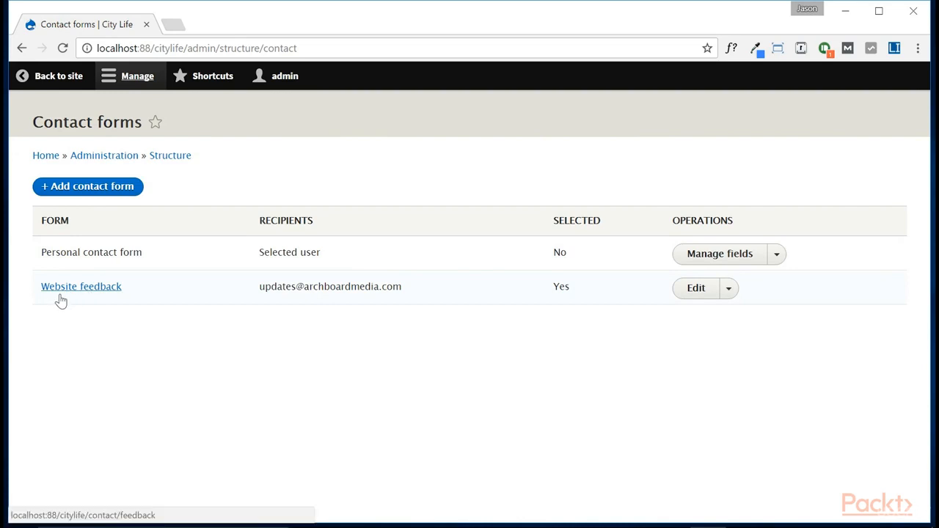
pyautogui.moveTo(496, 295)
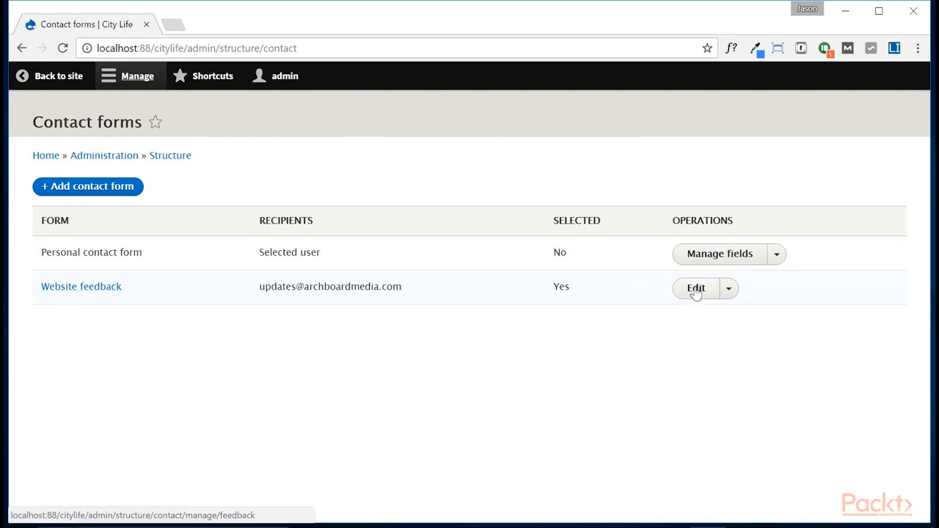
# Step: Rename the Website feedback form's label to 'Contact Me' and move down to save it
pyautogui.click(696, 288)
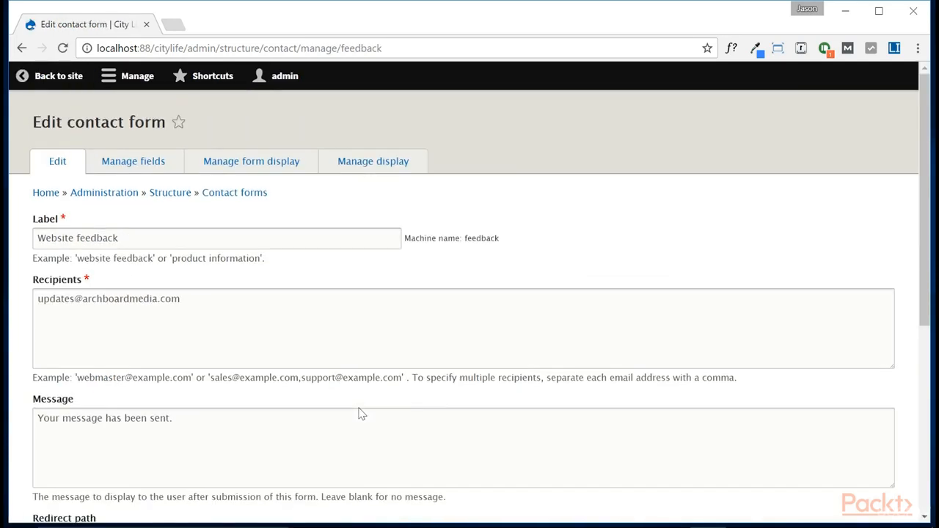
pyautogui.click(130, 238)
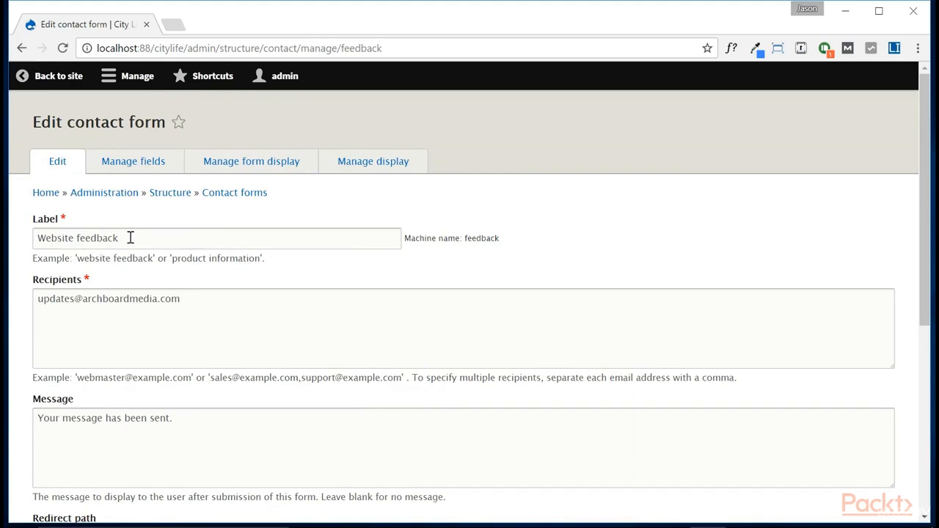
pyautogui.doubleClick(76, 238)
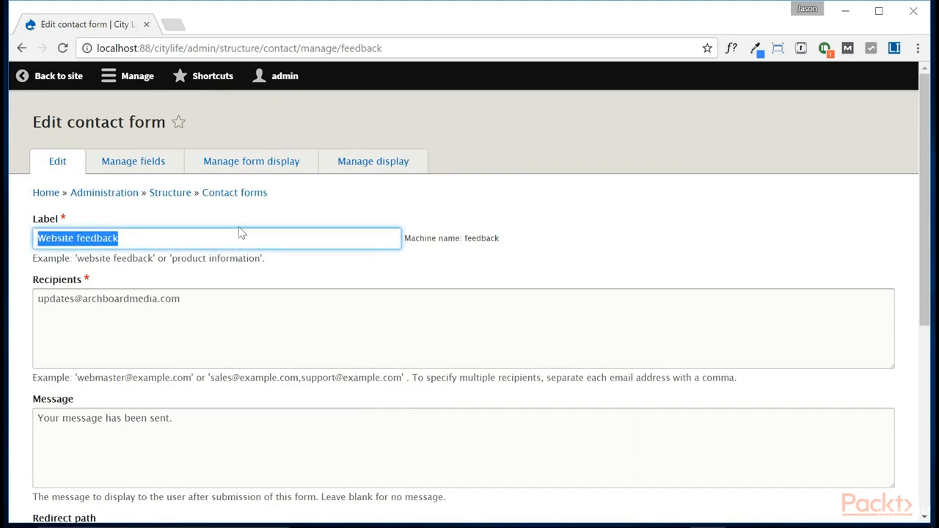
pyautogui.write('Contact Me')
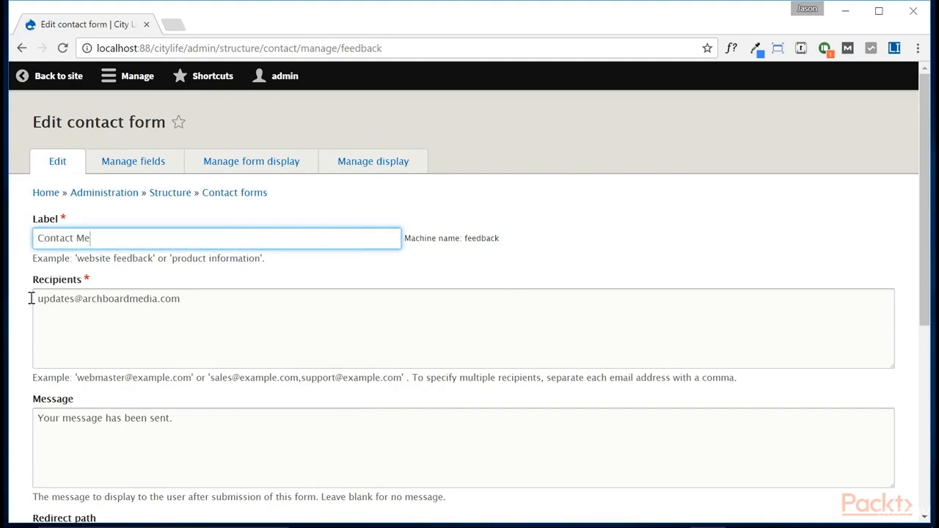
pyautogui.doubleClick(106, 299)
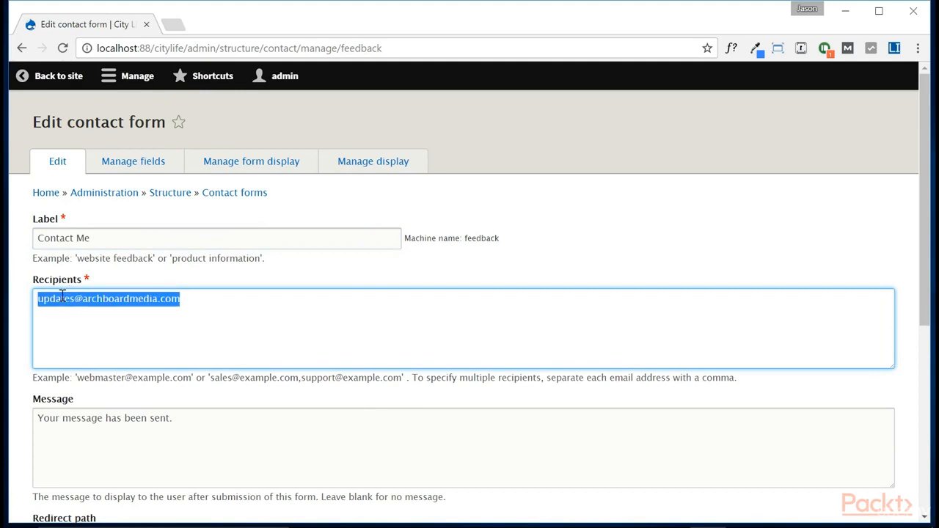
pyautogui.moveTo(203, 347)
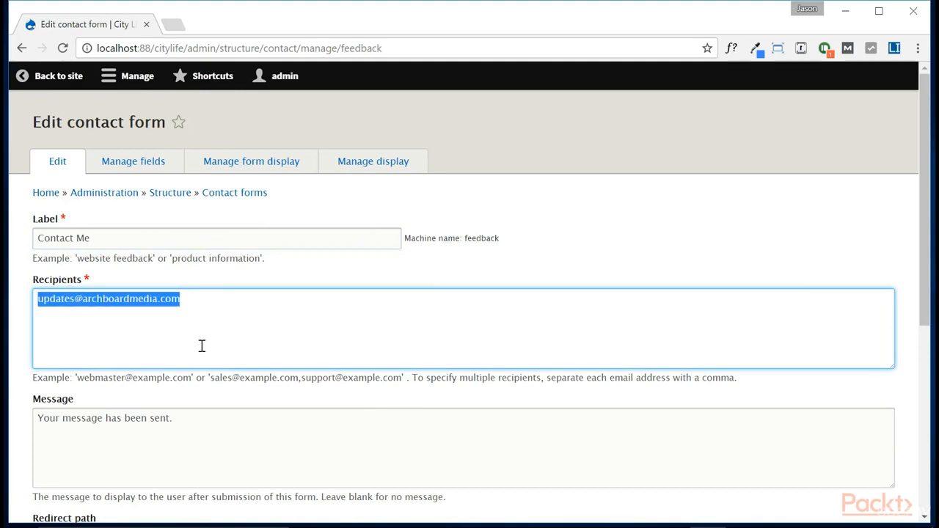
pyautogui.scroll(-3)
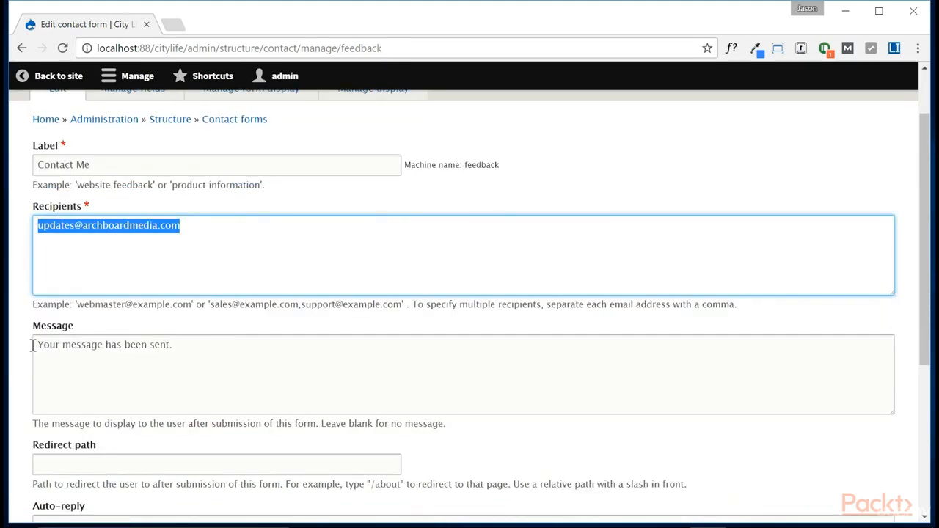
pyautogui.scroll(-3)
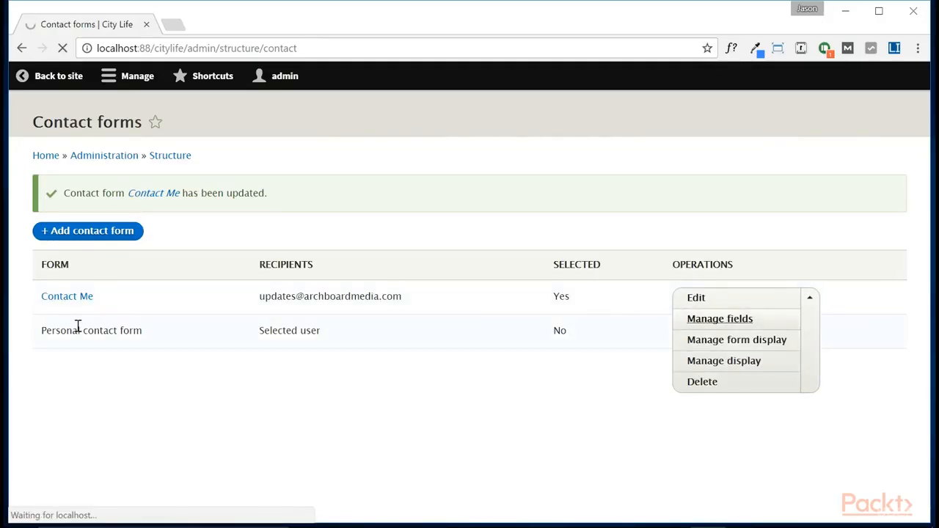
# Step: Visit Manage fields, return to Contact forms, and view the live Contact Me form page
pyautogui.click(719, 318)
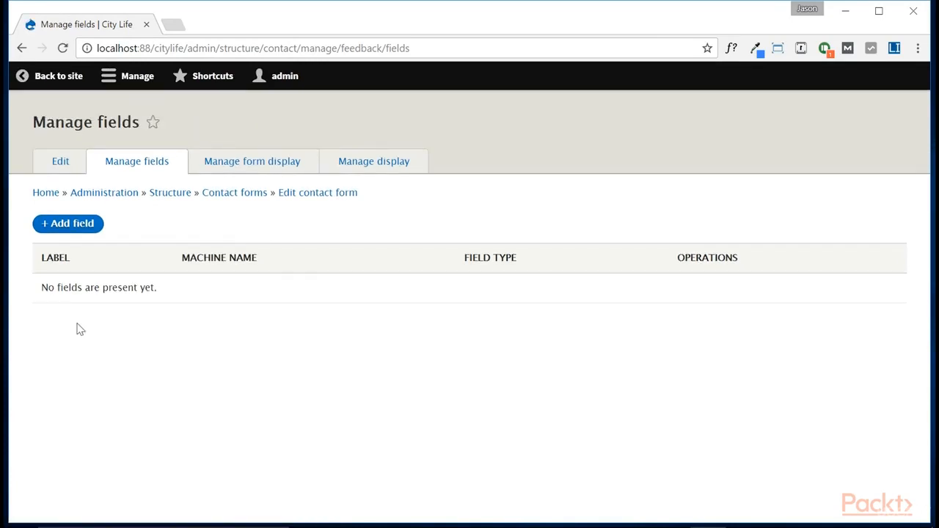
pyautogui.moveTo(123, 270)
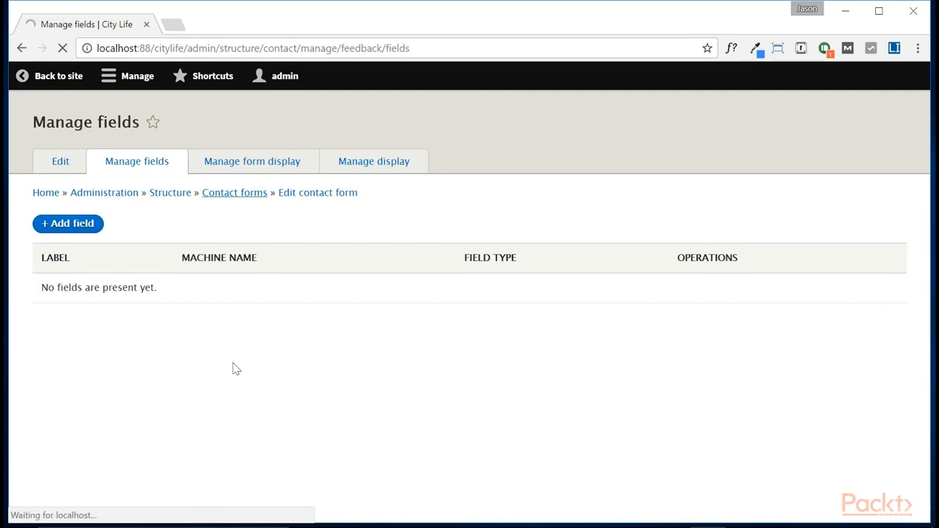
pyautogui.click(235, 192)
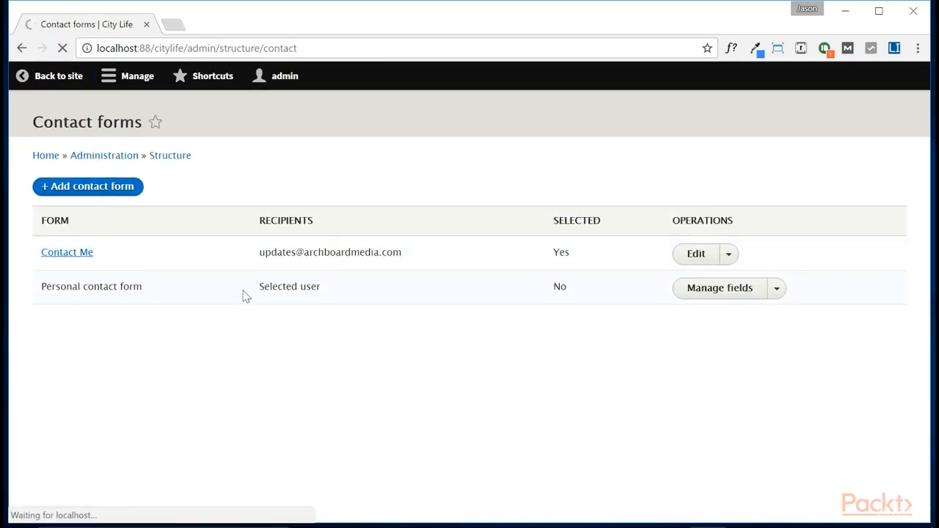
pyautogui.click(67, 252)
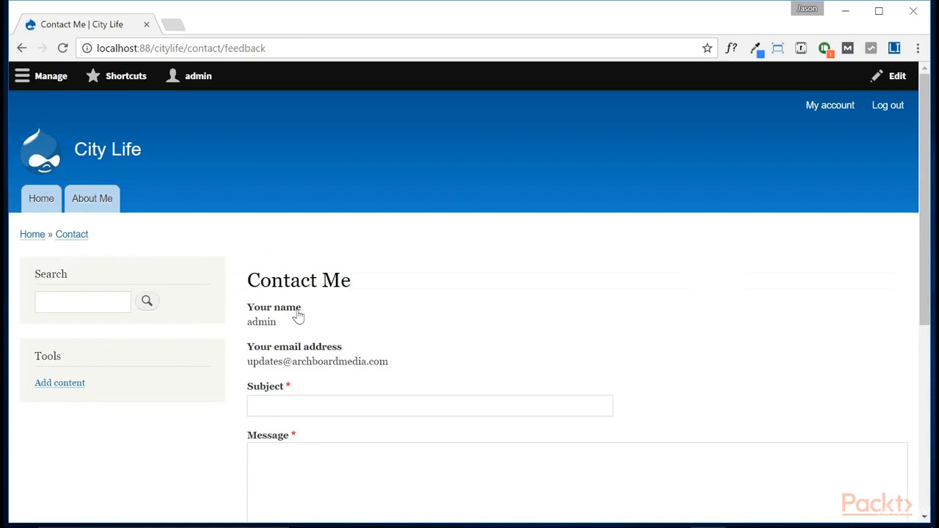
pyautogui.scroll(-3)
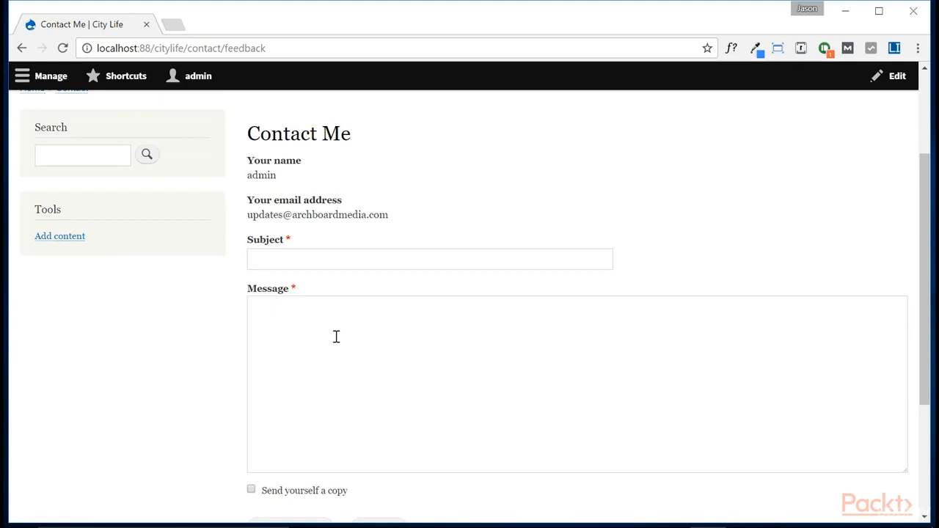
pyautogui.moveTo(344, 300)
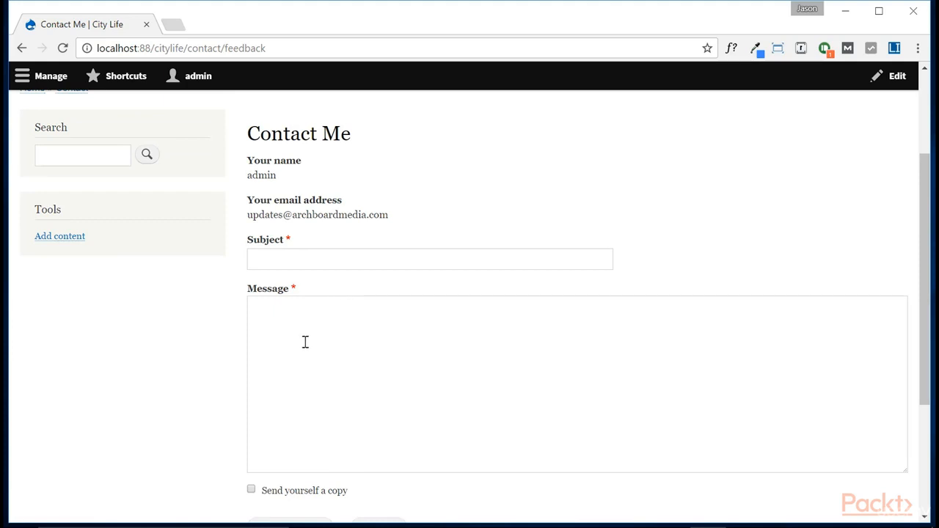
pyautogui.moveTo(300, 332)
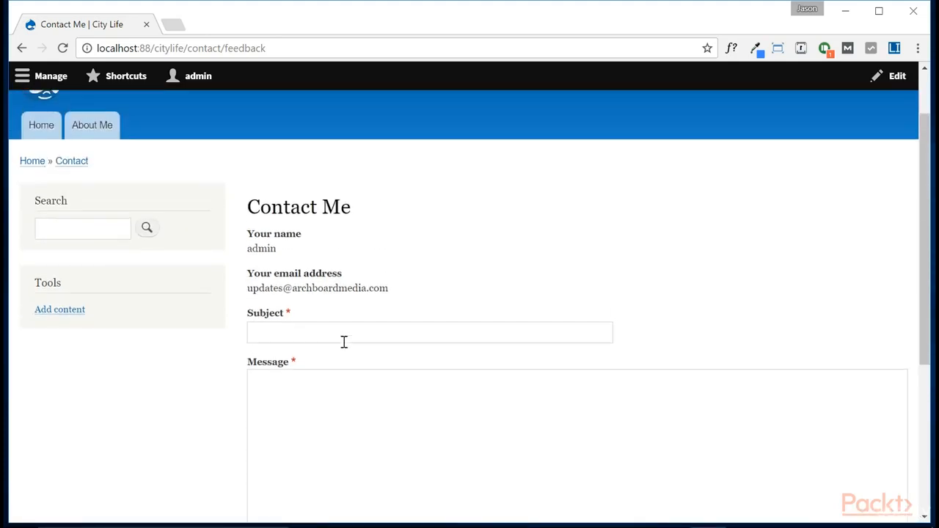
# Step: Return via Structure > Contact forms to the Contact Me form's Manage fields page
pyautogui.click(22, 76)
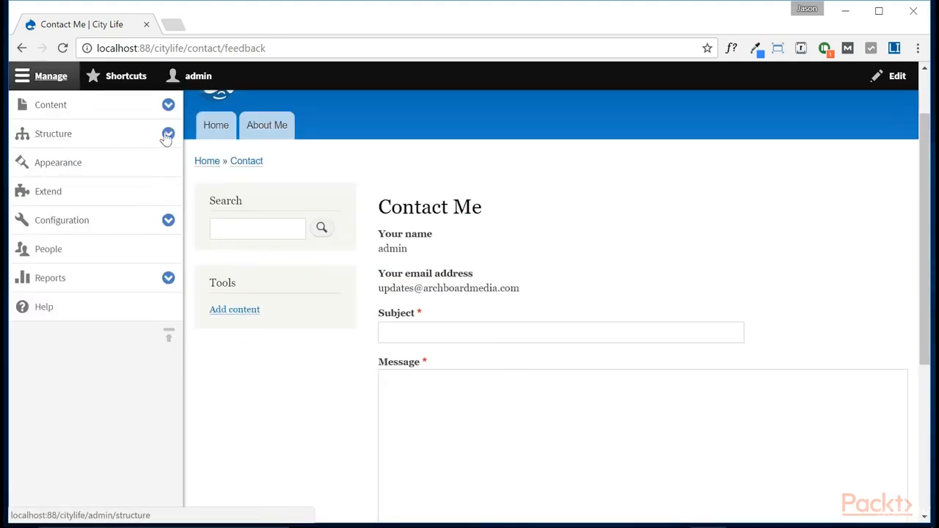
pyautogui.click(167, 135)
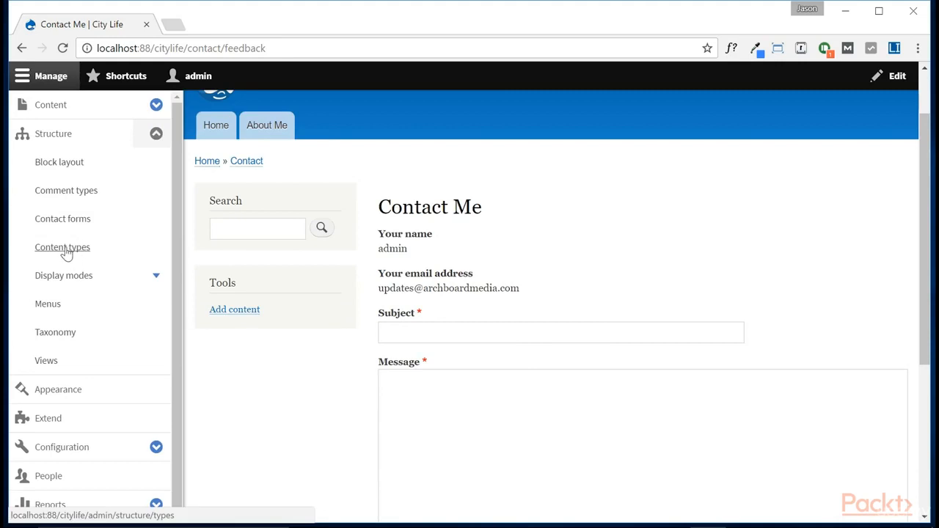
pyautogui.click(62, 218)
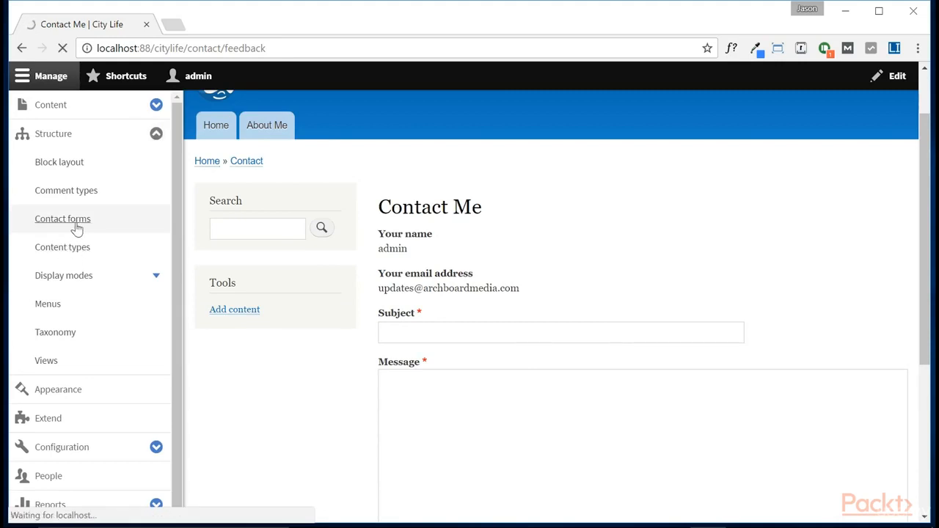
pyautogui.click(61, 219)
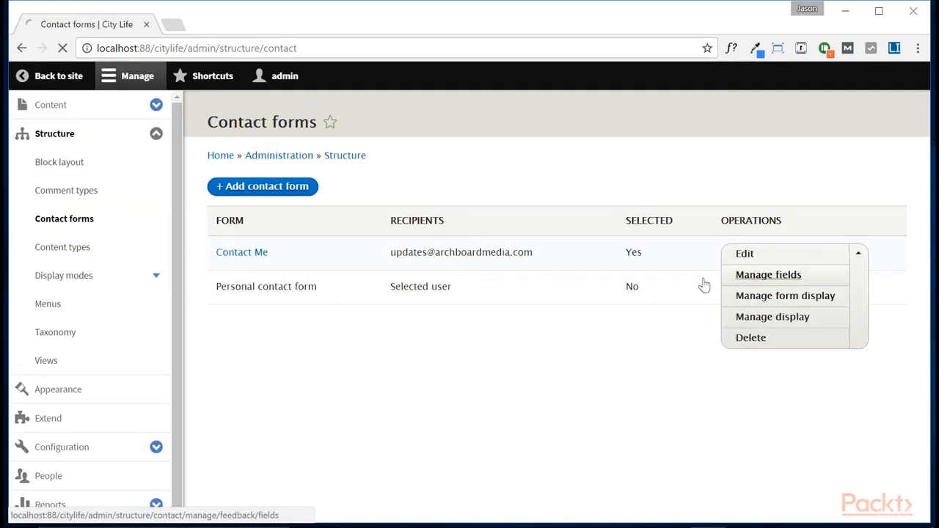
pyautogui.click(768, 275)
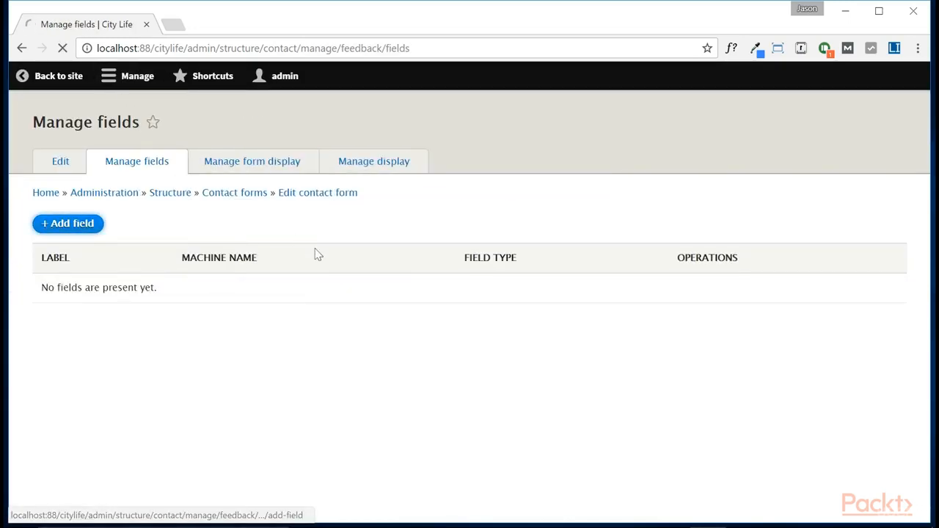
# Step: Add a Text (plain) field labelled Your Location and save its storage and field settings
pyautogui.click(67, 223)
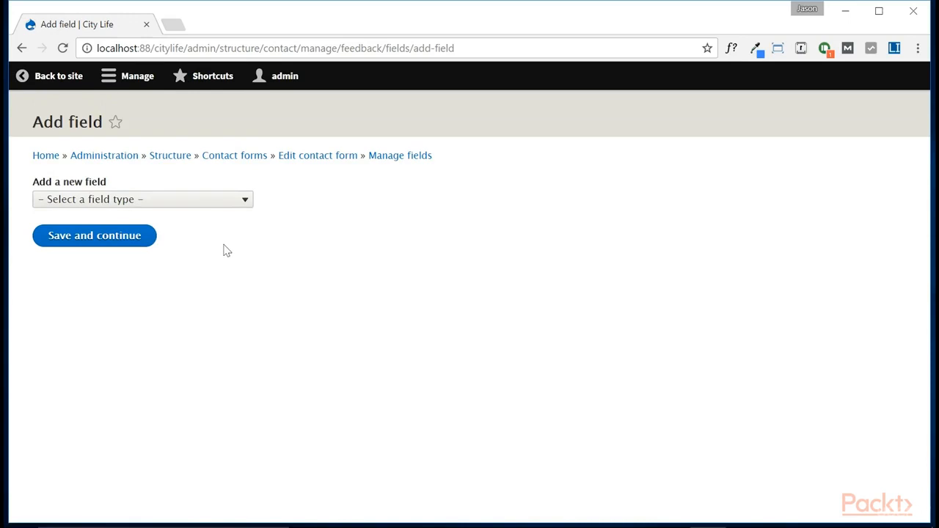
pyautogui.click(142, 200)
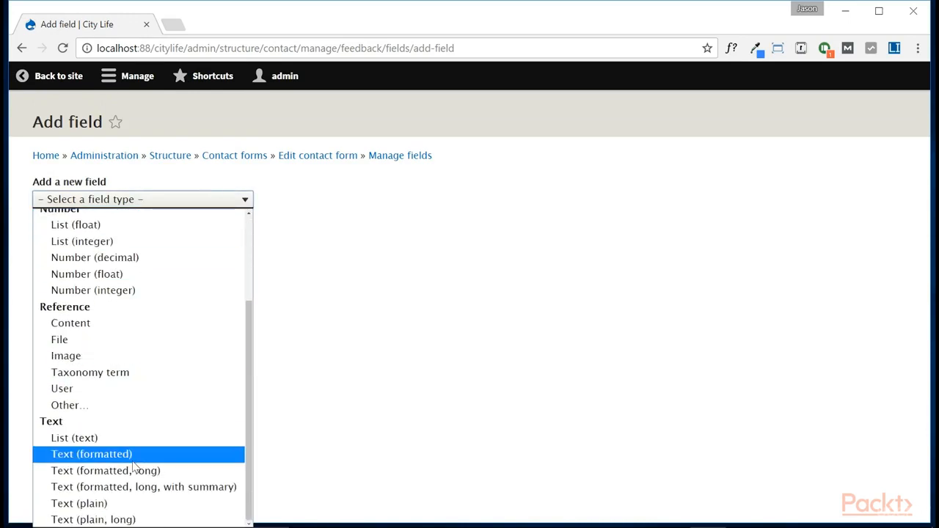
pyautogui.moveTo(80, 503)
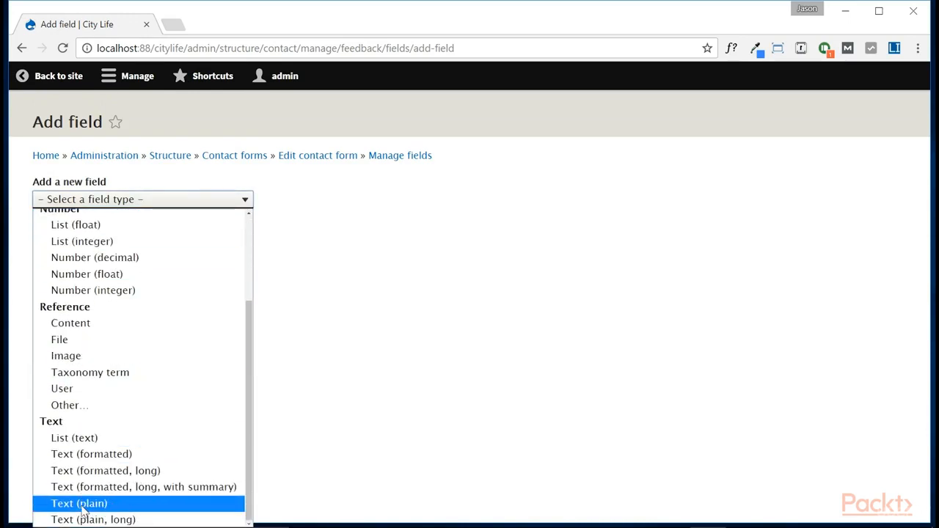
pyautogui.click(79, 504)
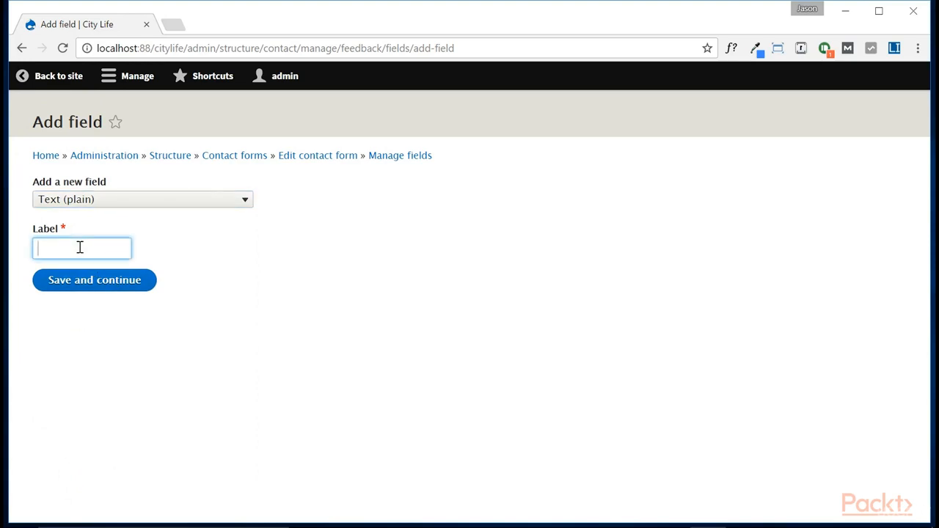
pyautogui.write('Y')
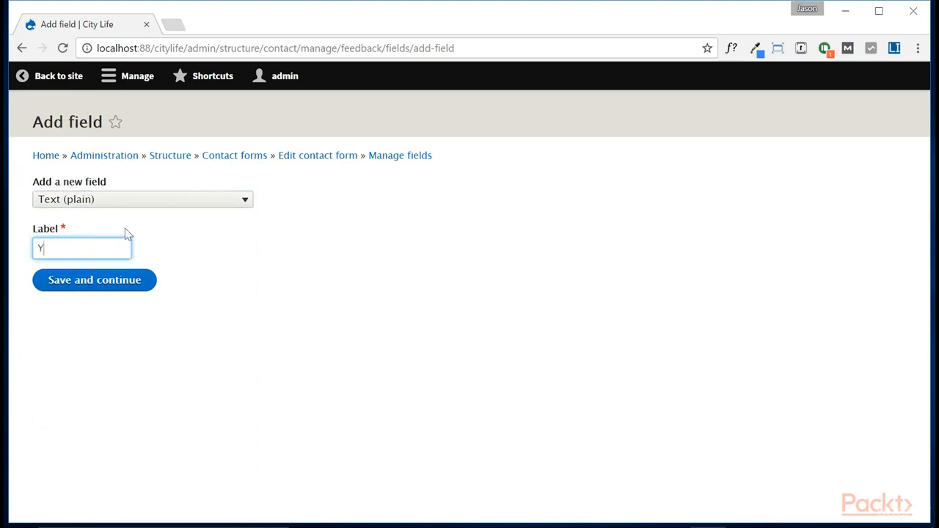
pyautogui.click(94, 280)
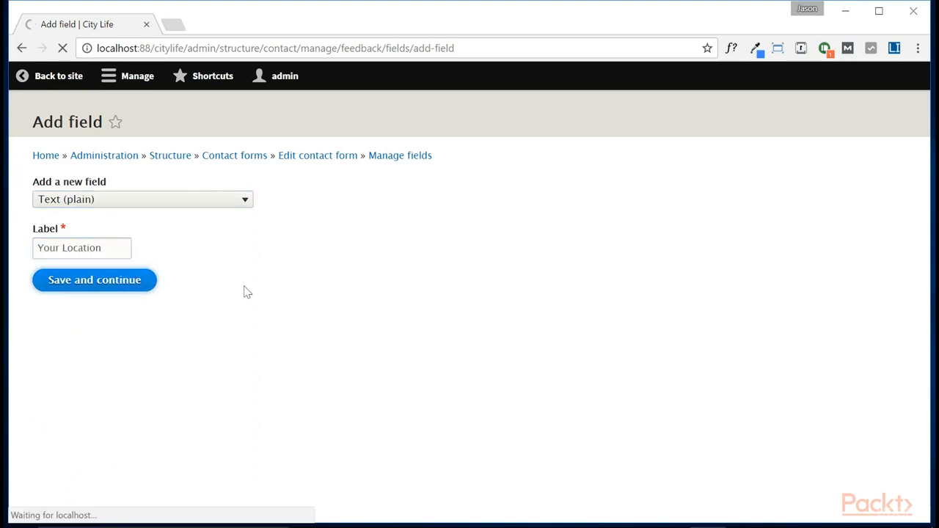
pyautogui.click(94, 280)
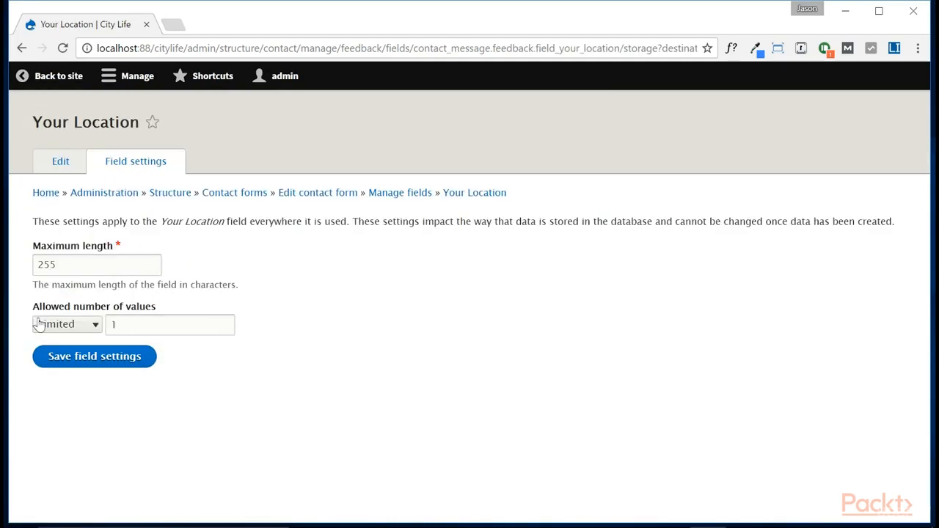
pyautogui.click(94, 357)
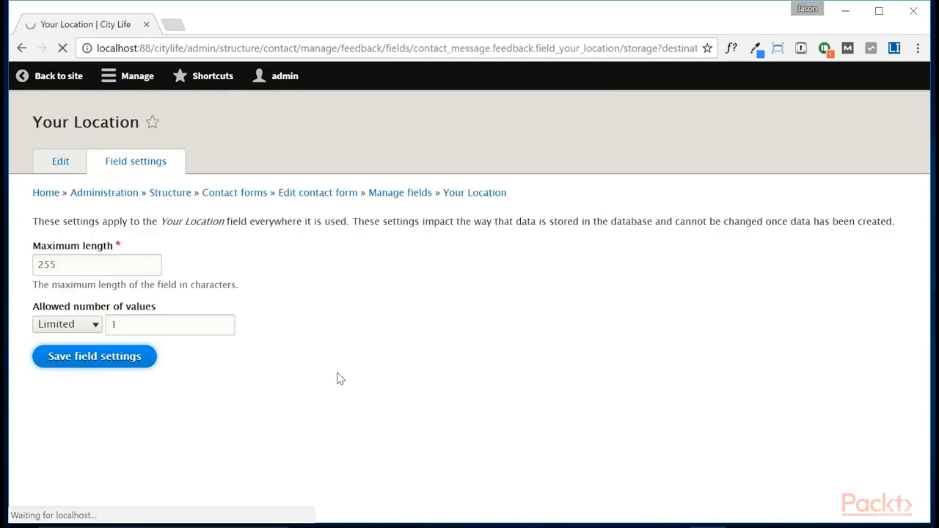
pyautogui.click(94, 357)
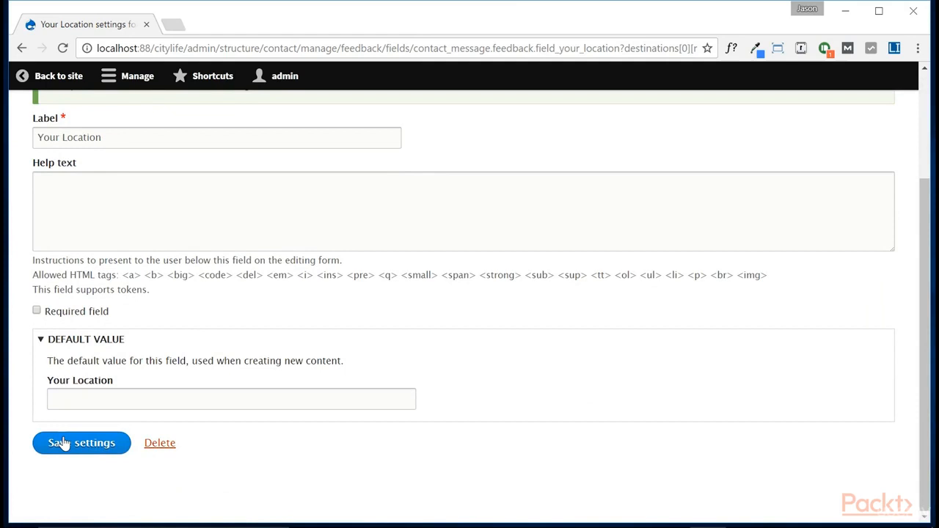
pyautogui.click(82, 444)
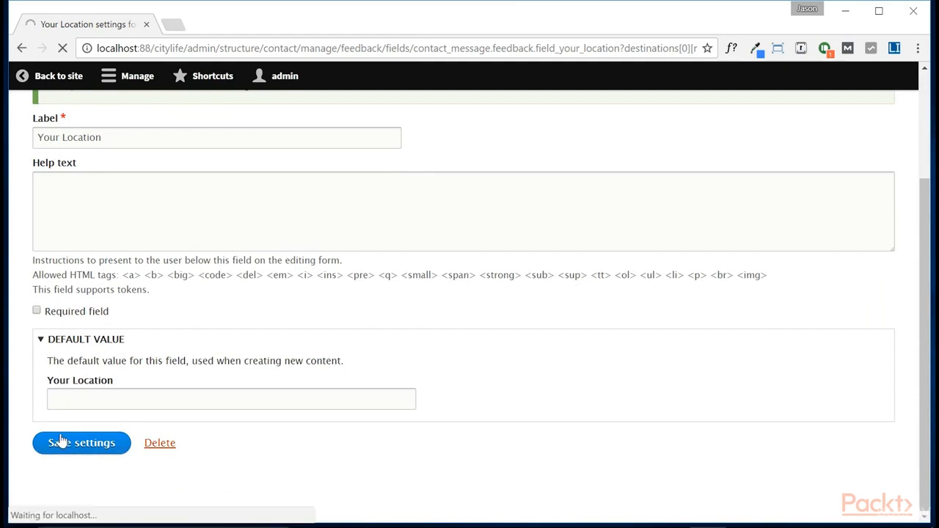
pyautogui.click(81, 443)
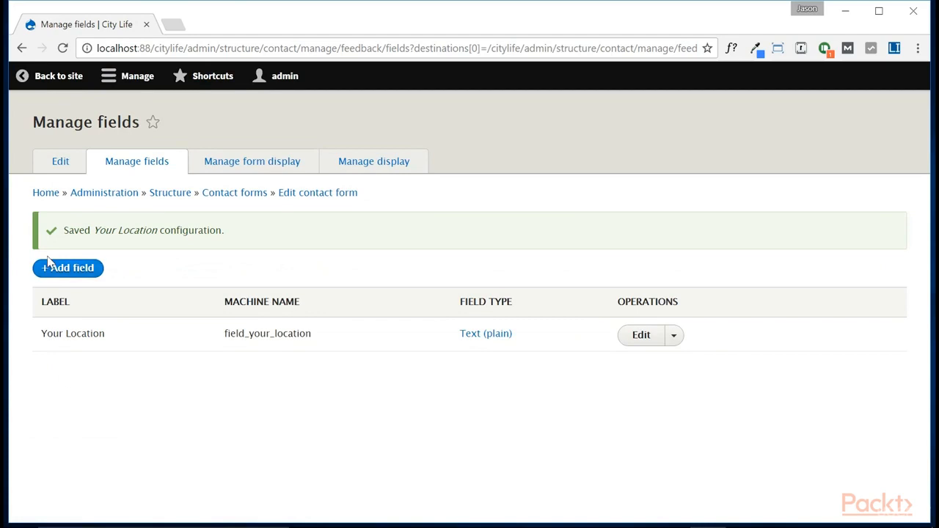
# Step: Add an Image field labelled Location Image and save its storage and field settings
pyautogui.click(68, 267)
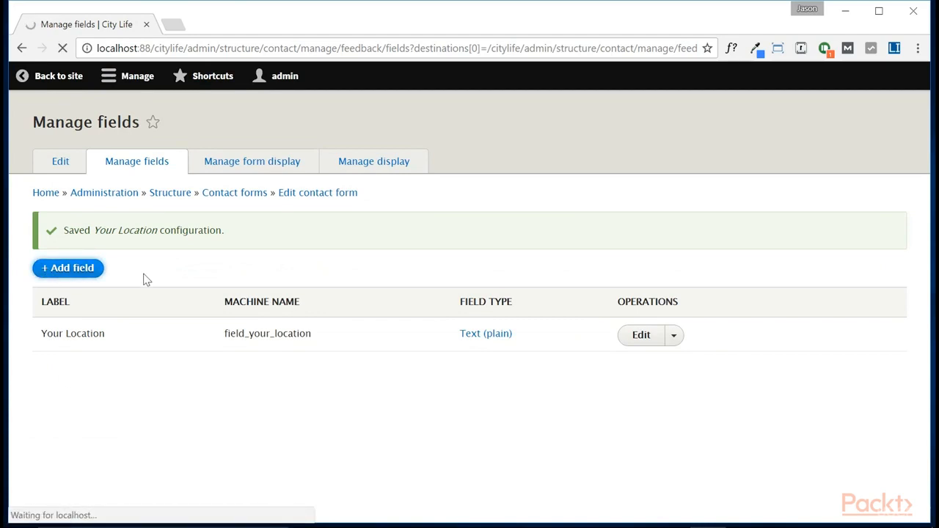
pyautogui.click(67, 267)
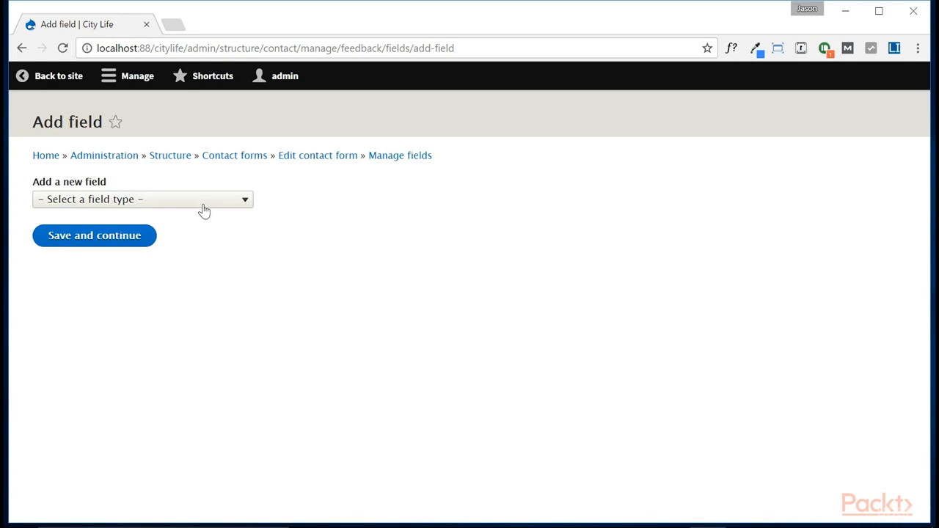
pyautogui.moveTo(182, 212)
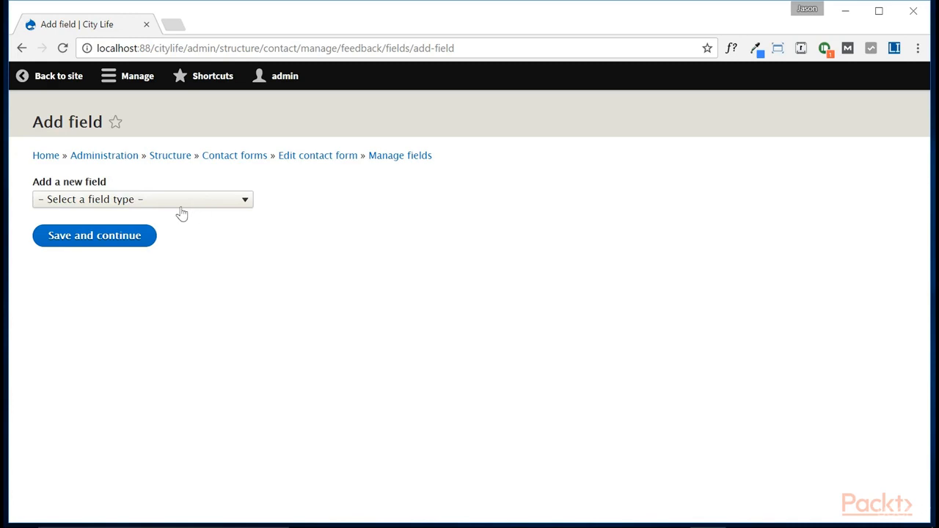
pyautogui.click(141, 200)
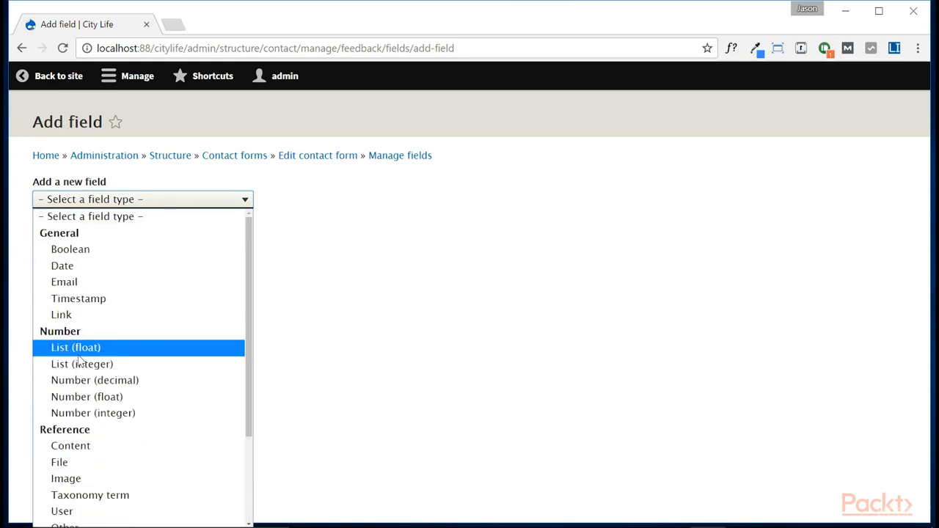
pyautogui.click(65, 478)
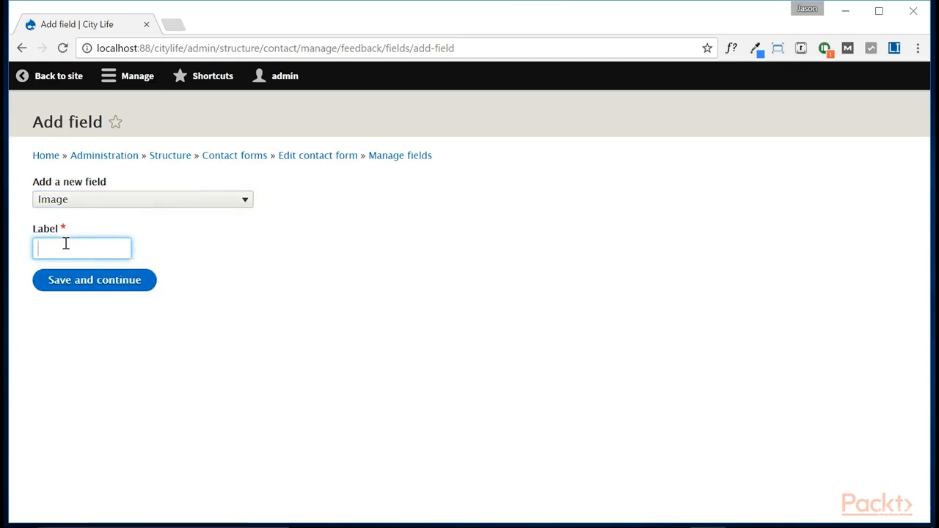
pyautogui.write('Location Image')
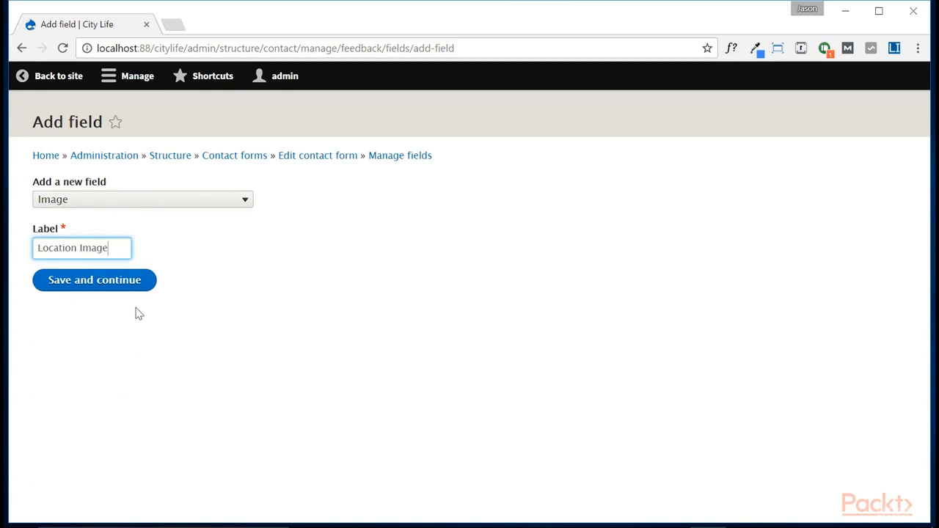
pyautogui.click(94, 279)
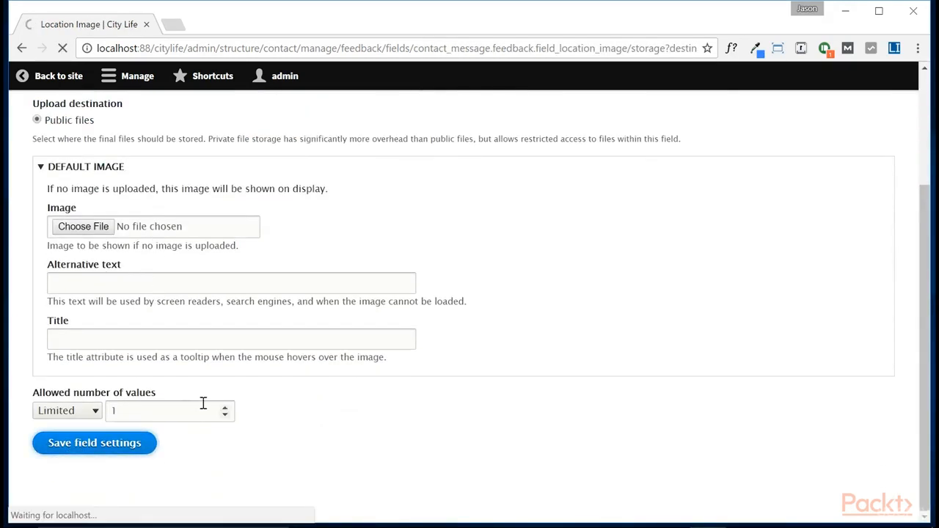
pyautogui.click(94, 444)
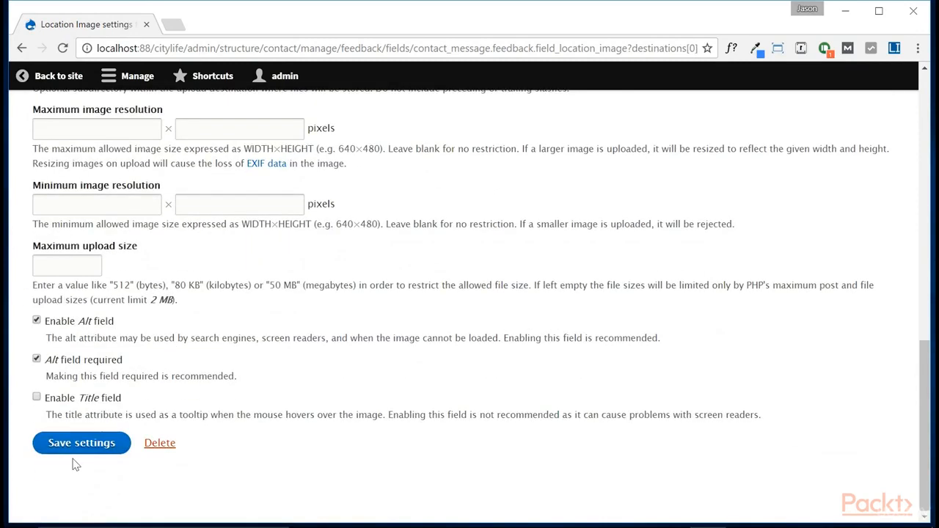
pyautogui.click(81, 443)
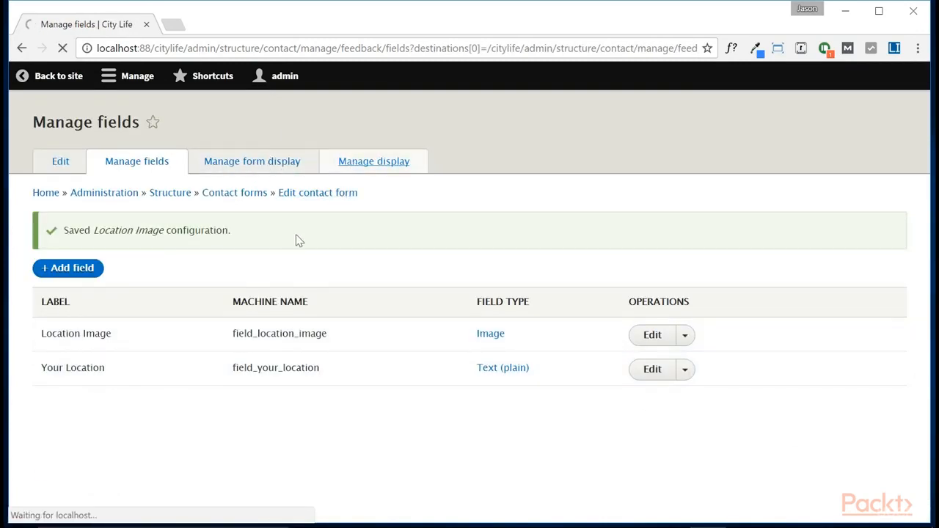
# Step: In Manage display, move Message below Location Image and save the order
pyautogui.click(373, 160)
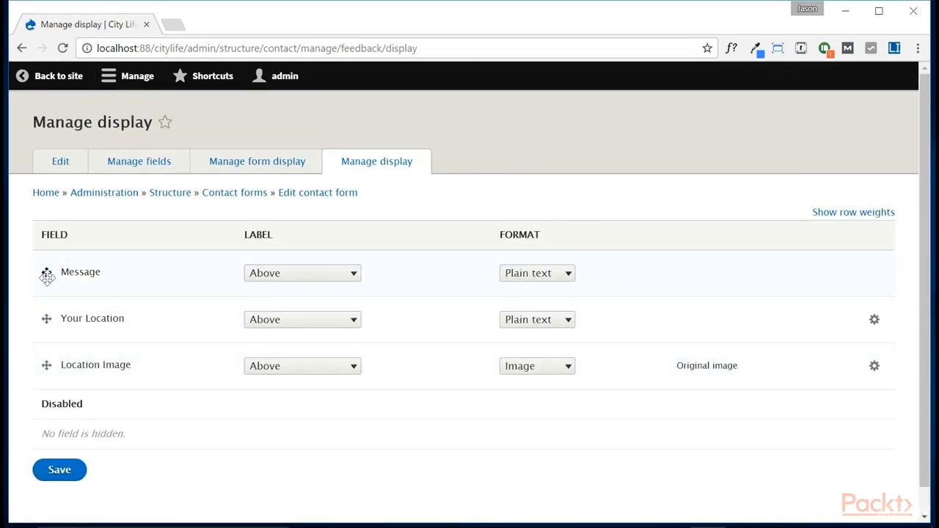
pyautogui.moveTo(47, 272); pyautogui.dragTo(47, 414)
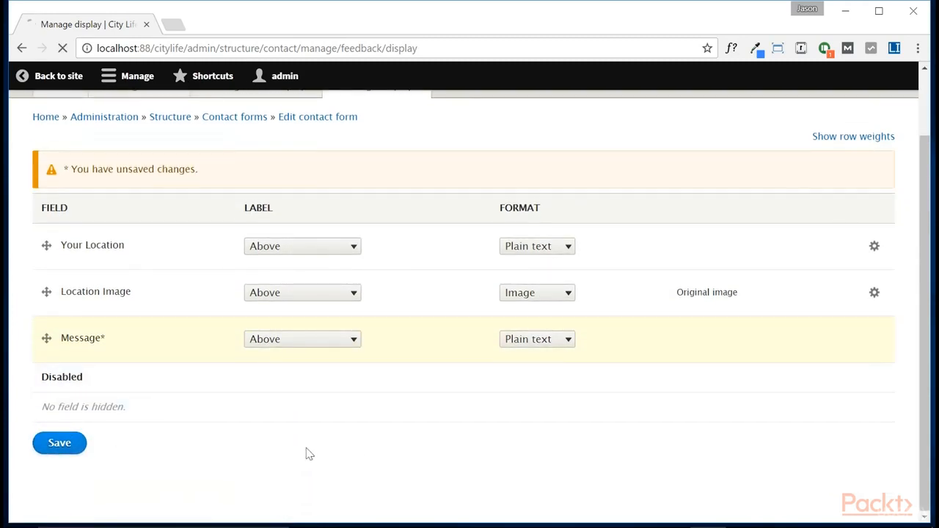
pyautogui.click(58, 443)
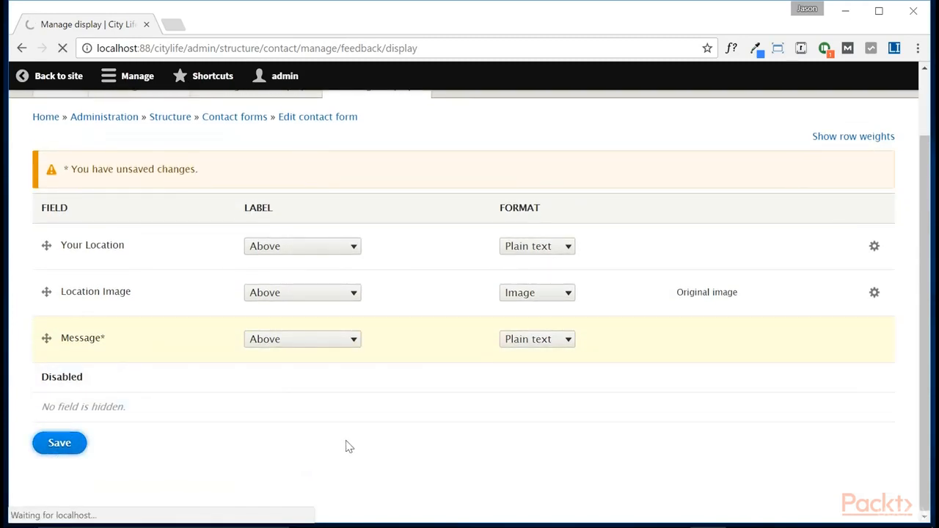
pyautogui.click(58, 444)
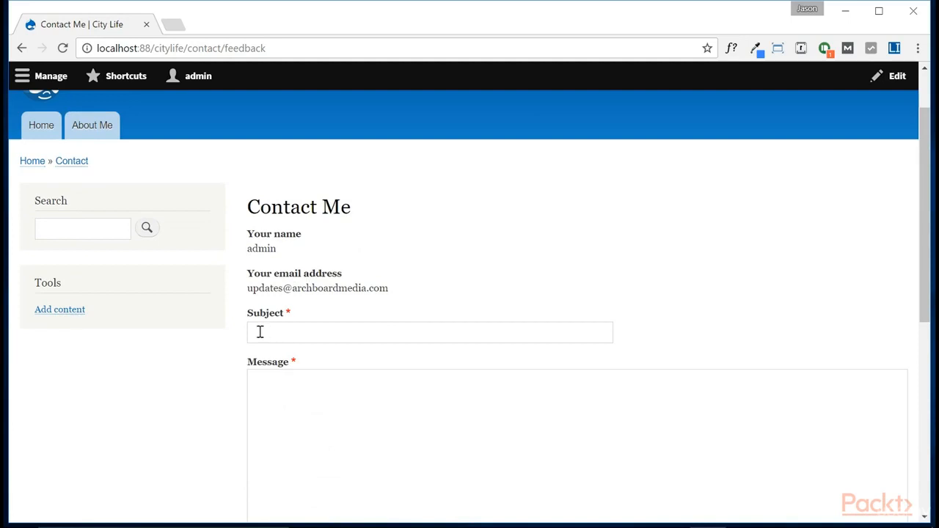
# Step: Scroll the live Contact Me form to see Your Location and Location Image below Message
pyautogui.scroll(-3)
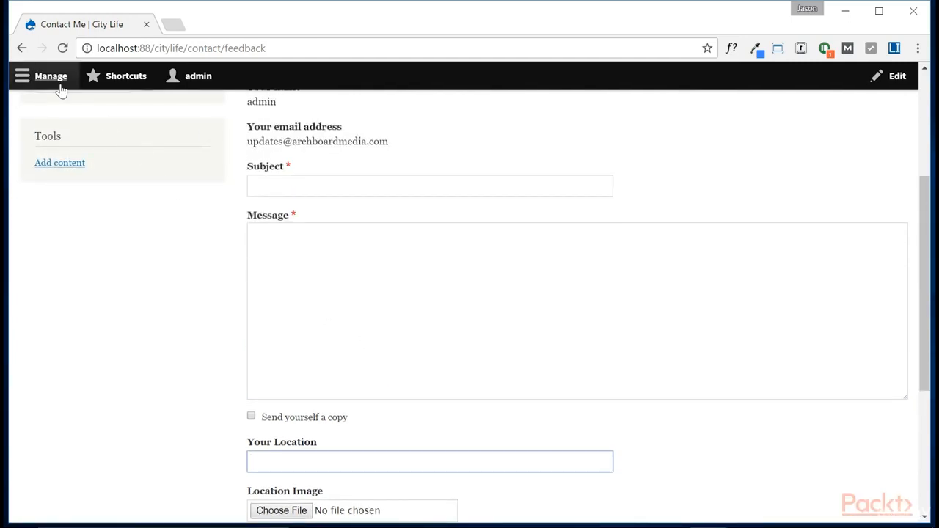
# Step: In Contact Me's Manage form display, place Message after Location Image and save
pyautogui.click(52, 76)
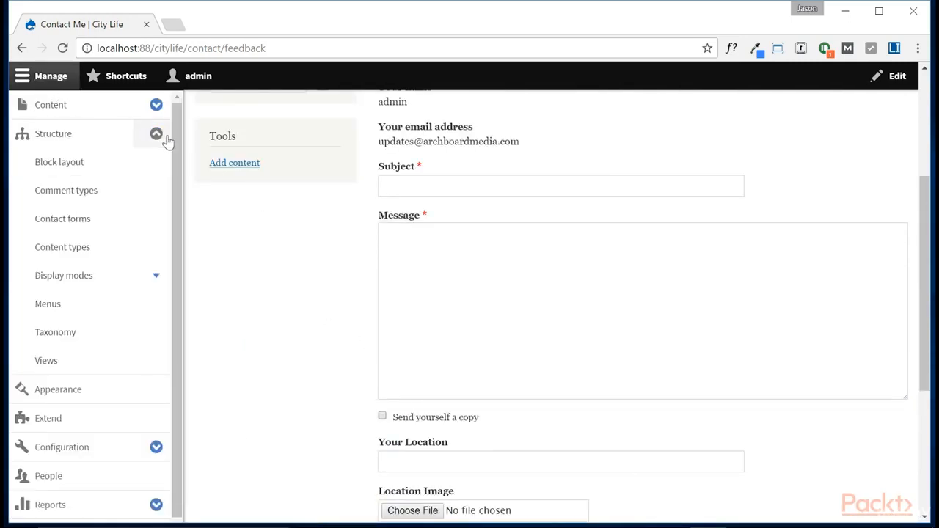
pyautogui.moveTo(88, 227)
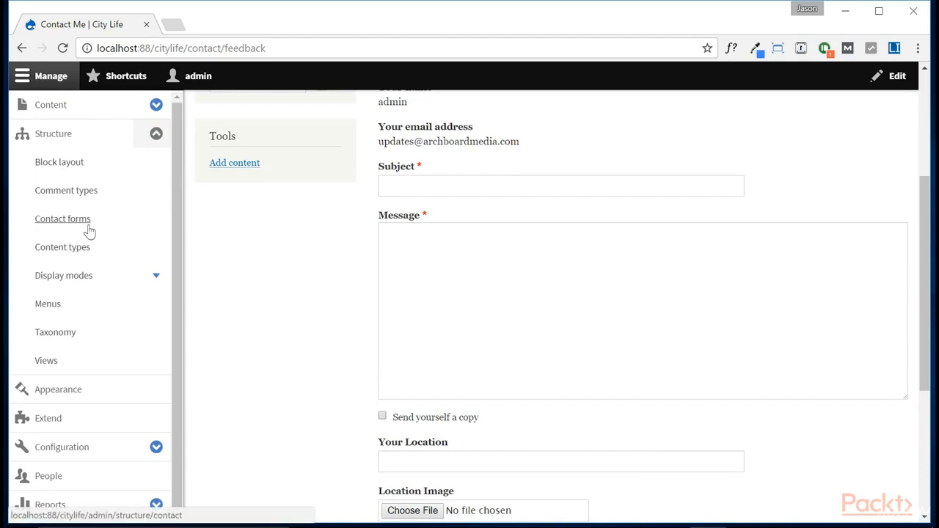
pyautogui.click(61, 219)
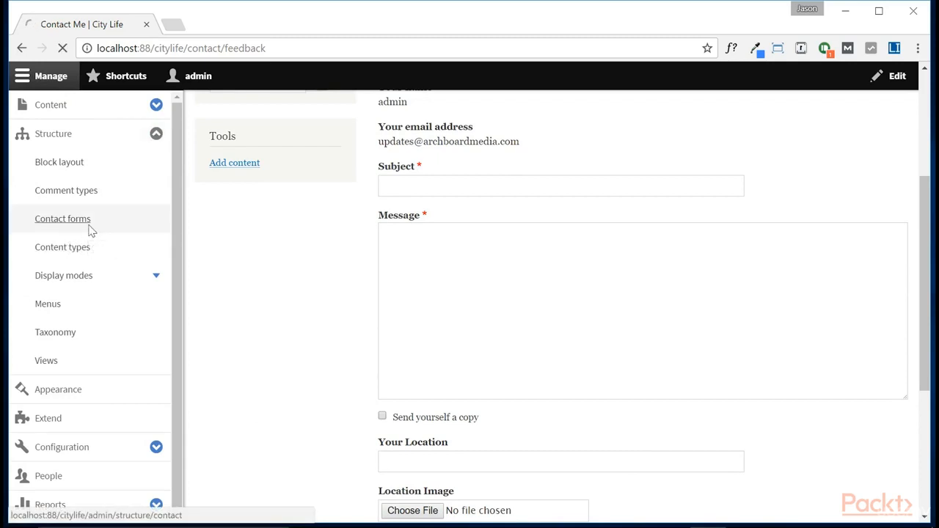
pyautogui.click(61, 218)
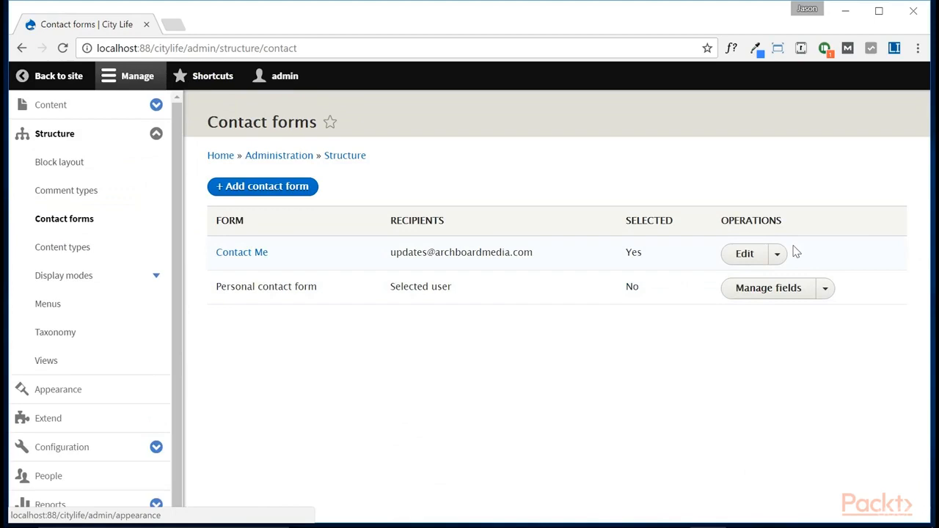
pyautogui.click(777, 252)
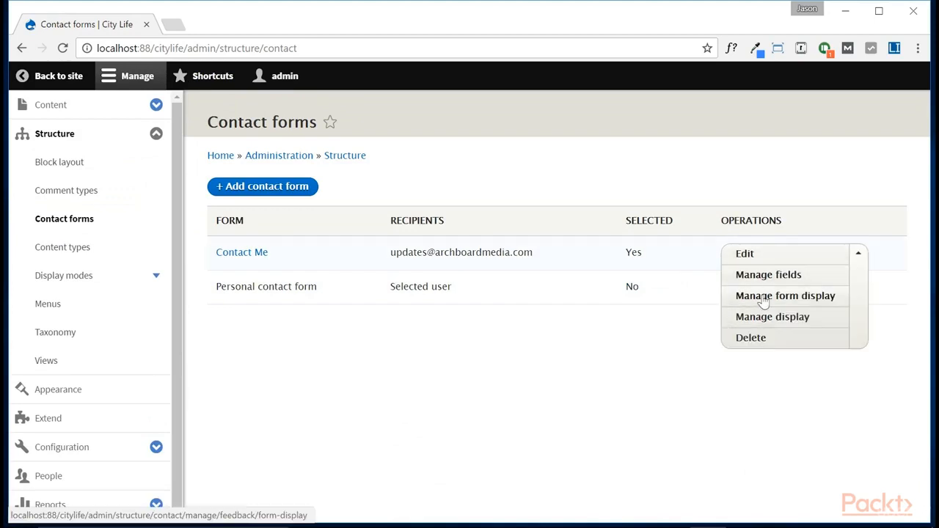
pyautogui.click(784, 297)
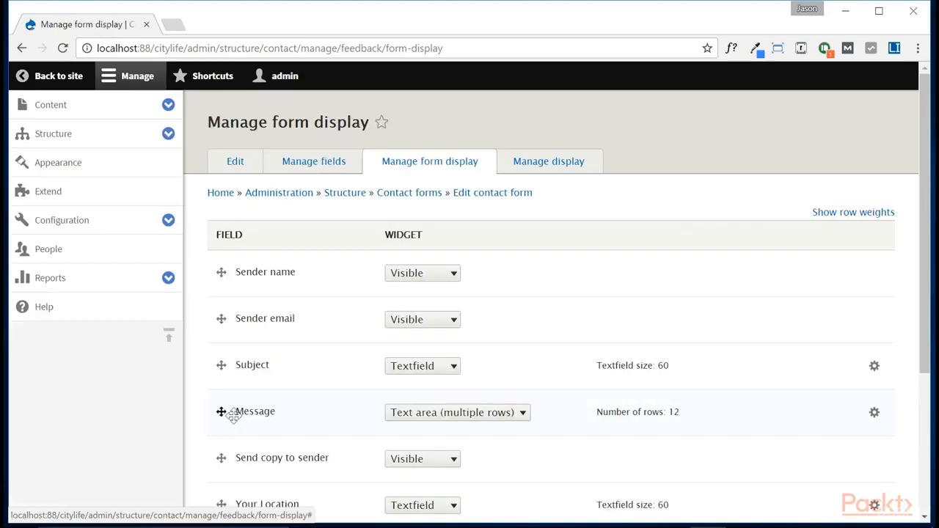
pyautogui.scroll(-3)
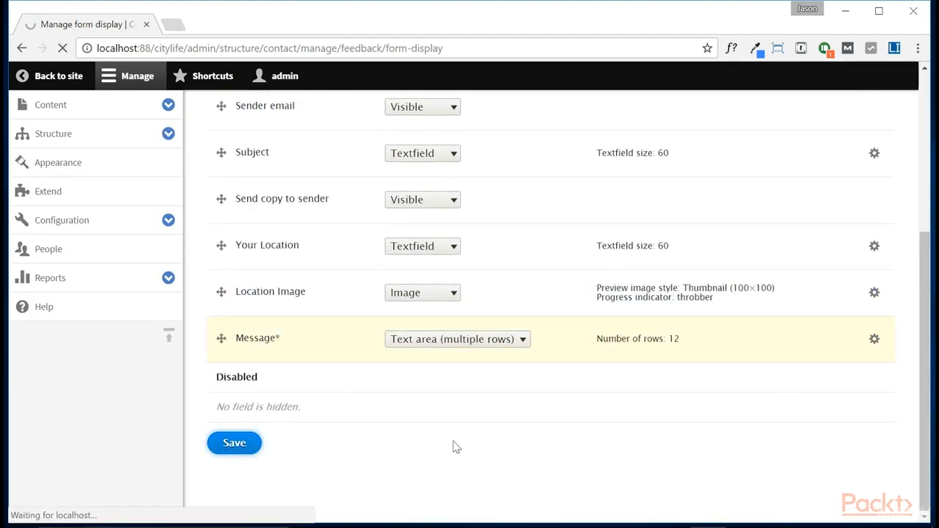
pyautogui.click(235, 443)
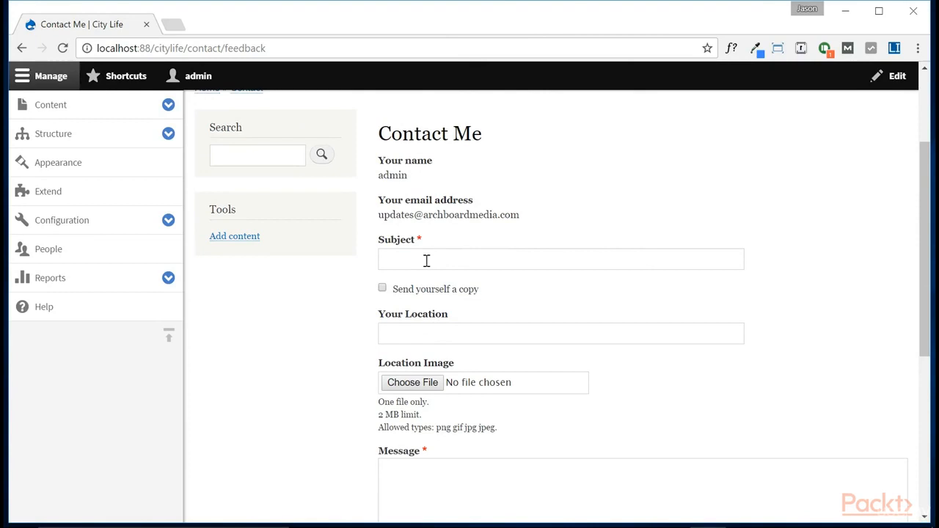
# Step: Review the live form's field order and select the /contact/feedback path in the address bar
pyautogui.scroll(-3)
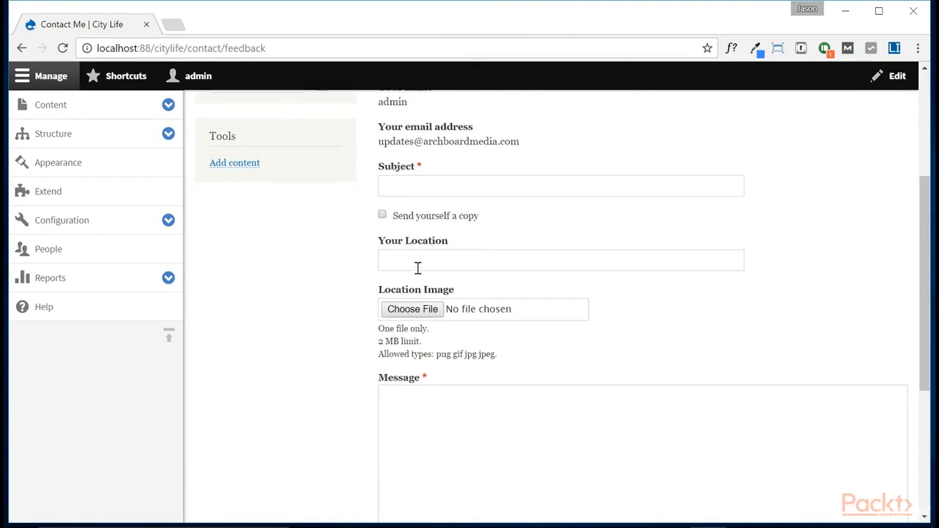
pyautogui.moveTo(433, 325)
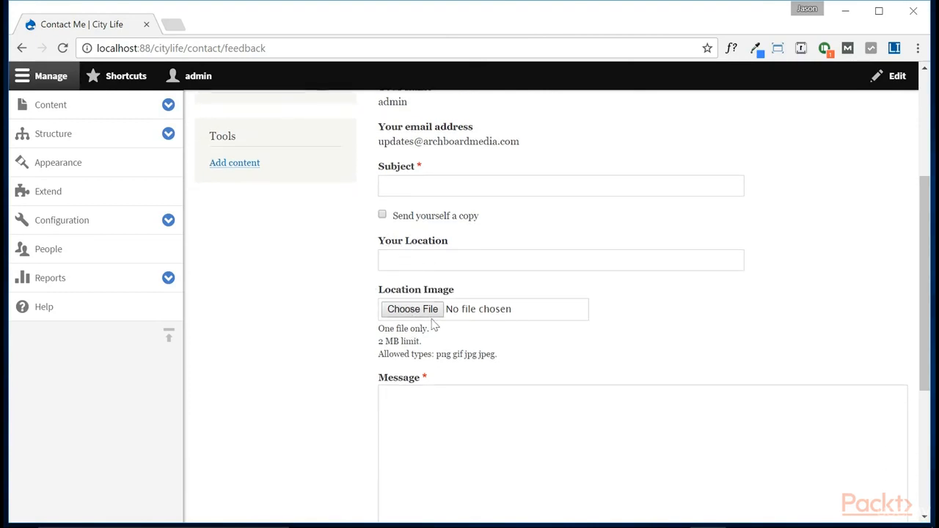
pyautogui.scroll(-3)
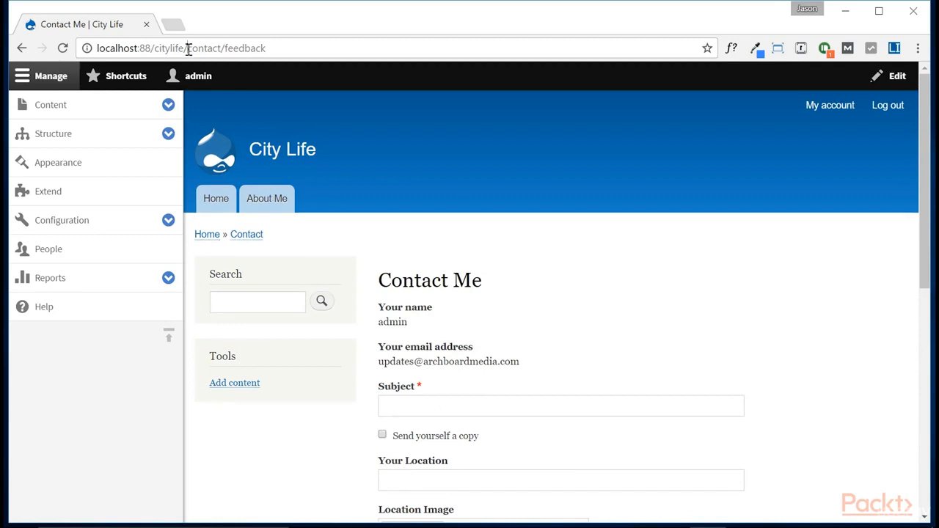
pyautogui.doubleClick(220, 48)
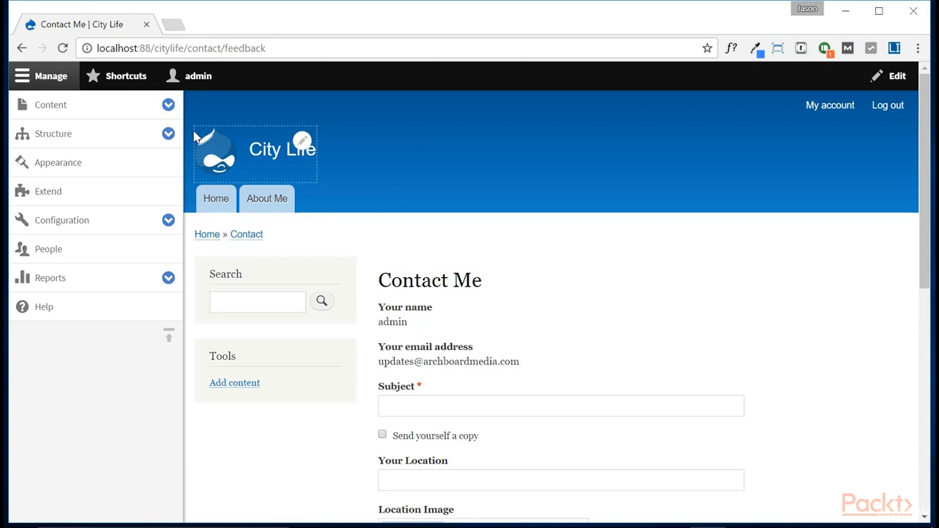
# Step: Start adding a new link to the Main navigation menu from Structure > Menus
pyautogui.click(53, 134)
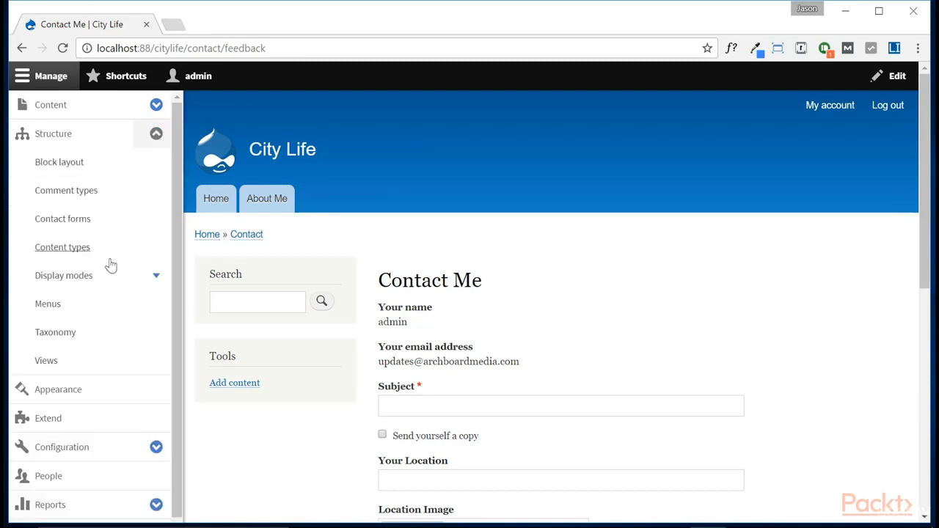
pyautogui.click(47, 304)
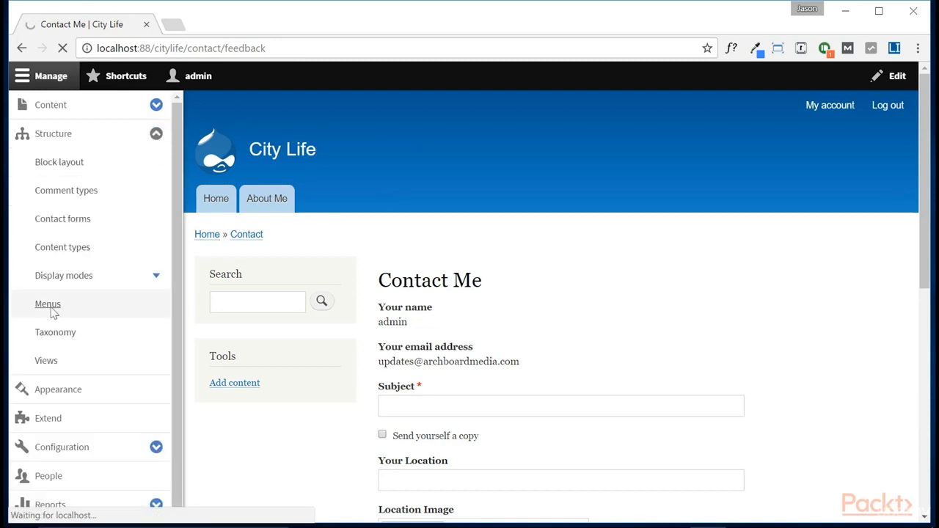
pyautogui.click(47, 304)
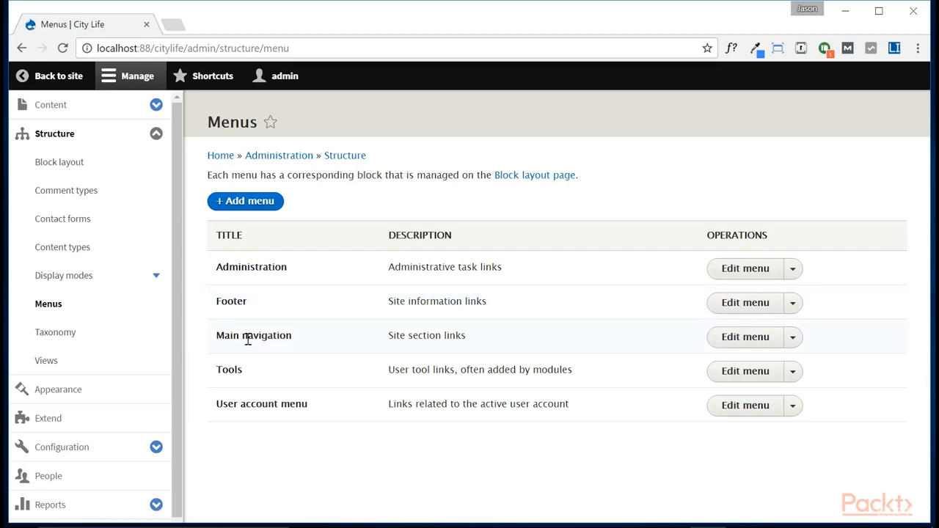
pyautogui.moveTo(793, 342)
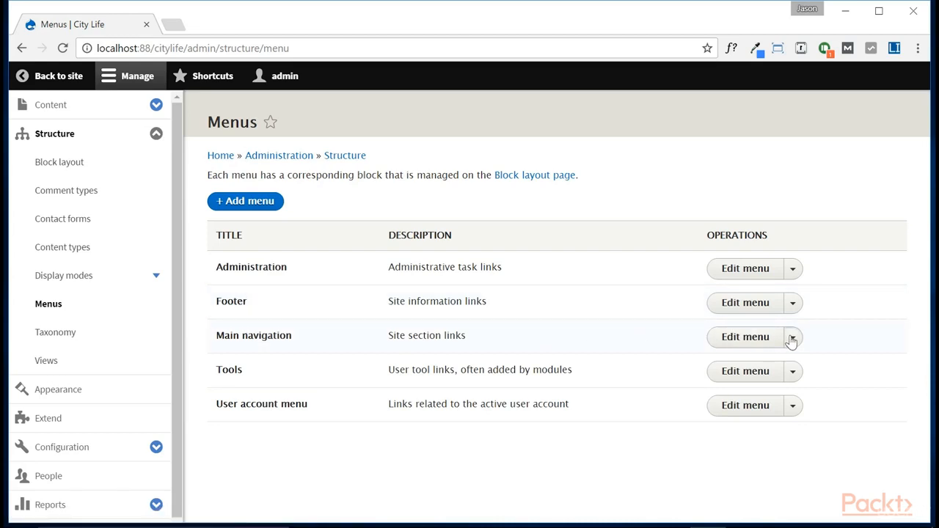
pyautogui.click(790, 336)
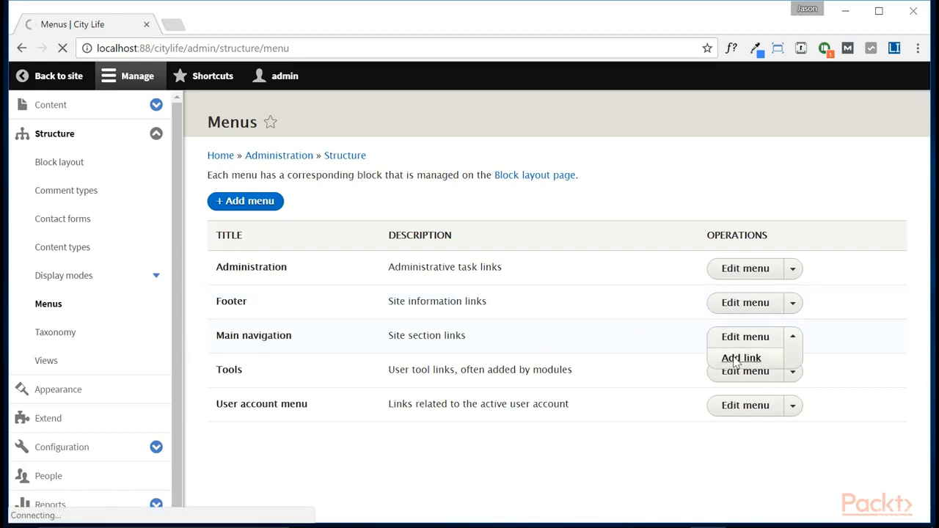
pyautogui.click(740, 358)
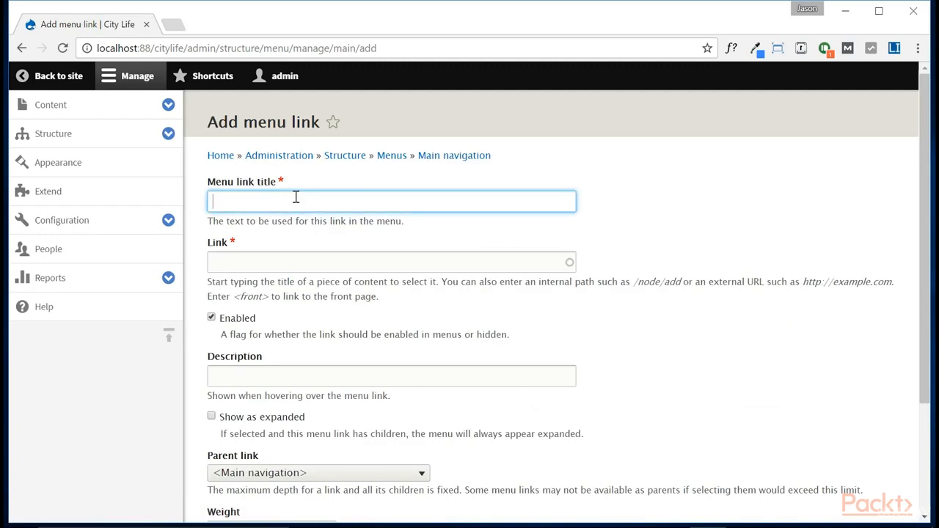
# Step: Save a menu link titled 'Contact Me' pointing to contact/feedback
pyautogui.write('Contact Me')
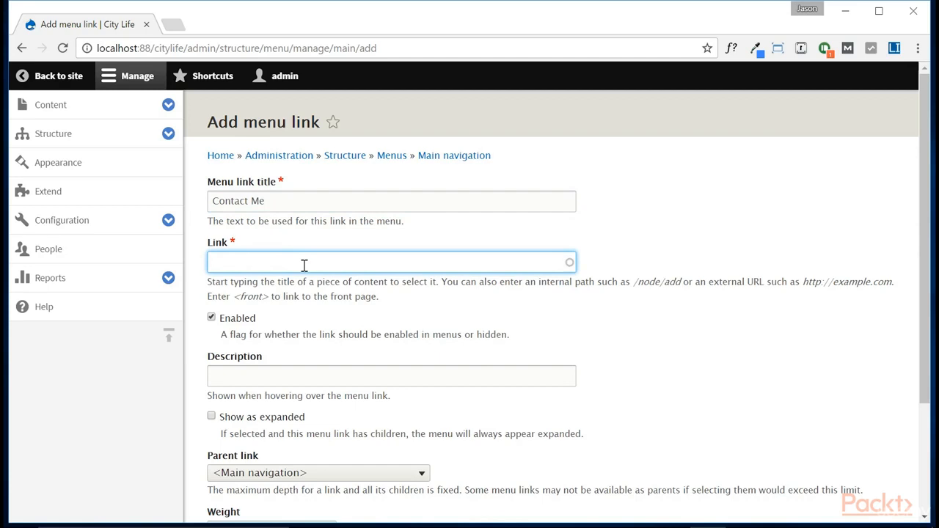
pyautogui.write('contact/feedback')
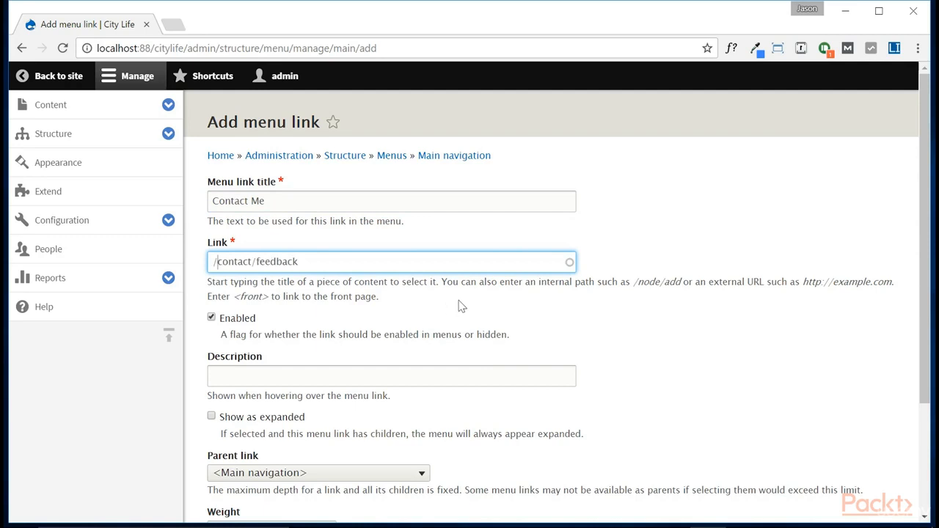
pyautogui.scroll(-3)
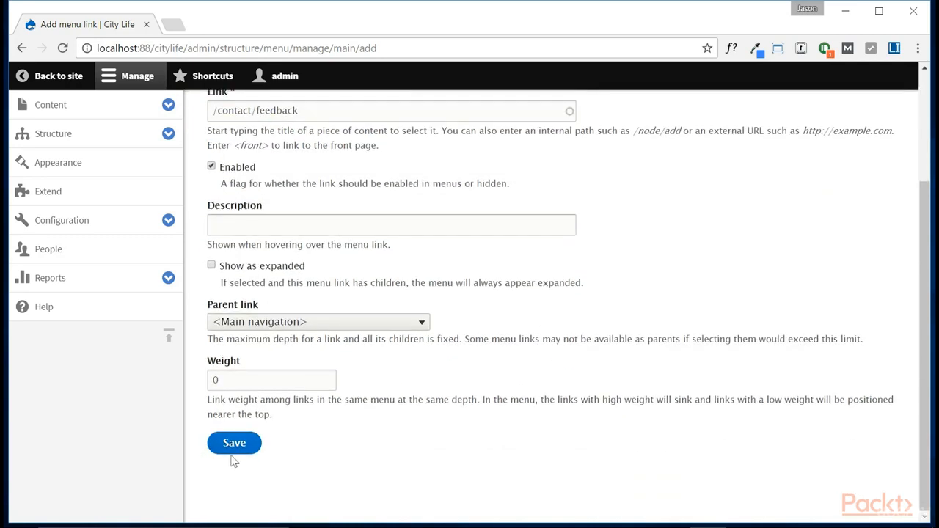
pyautogui.click(234, 443)
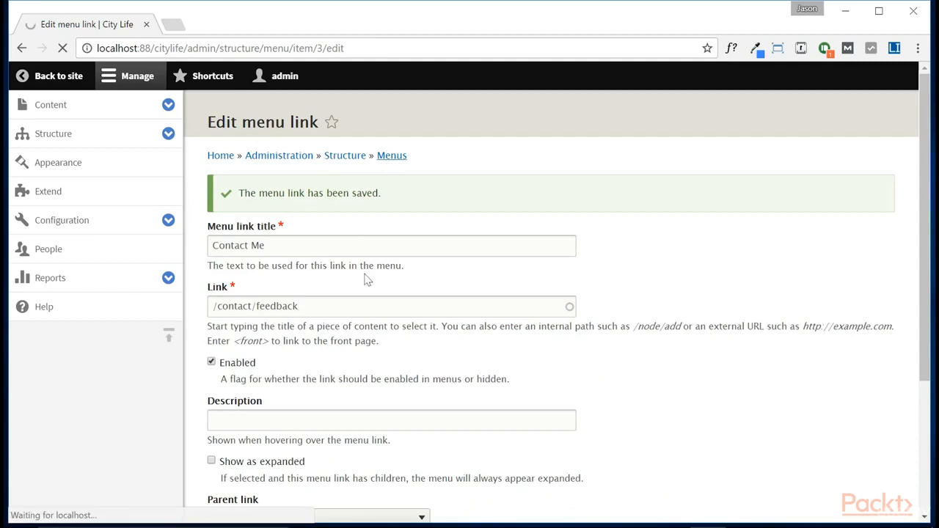
# Step: Reorder Main navigation so Contact Me sits below About Me and save
pyautogui.click(392, 155)
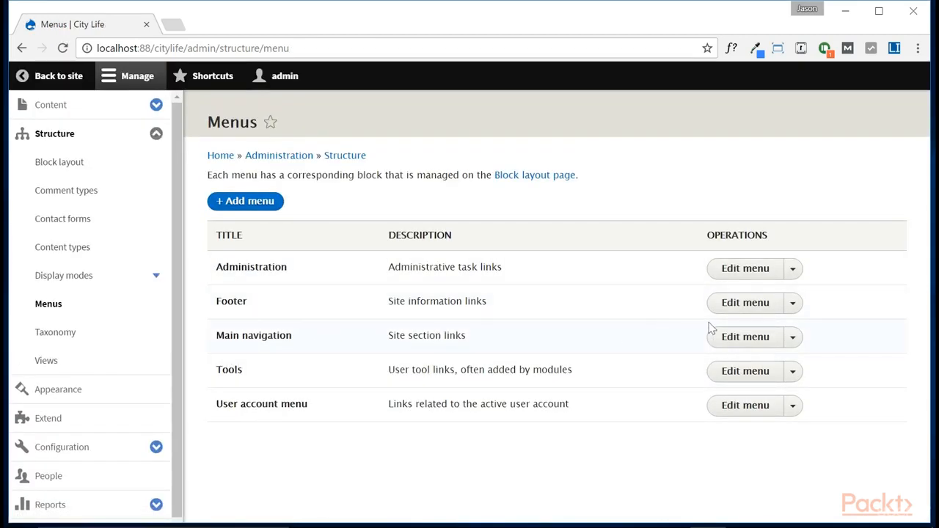
pyautogui.click(793, 336)
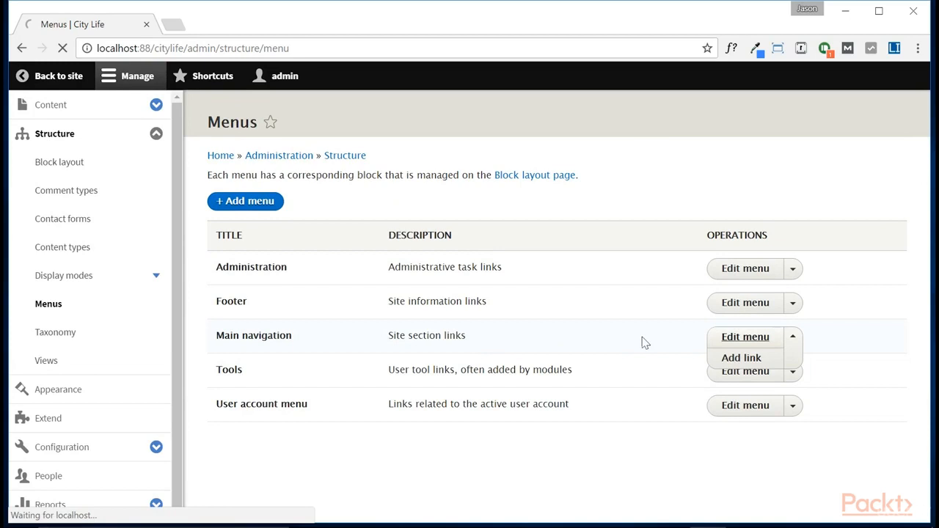
pyautogui.click(746, 336)
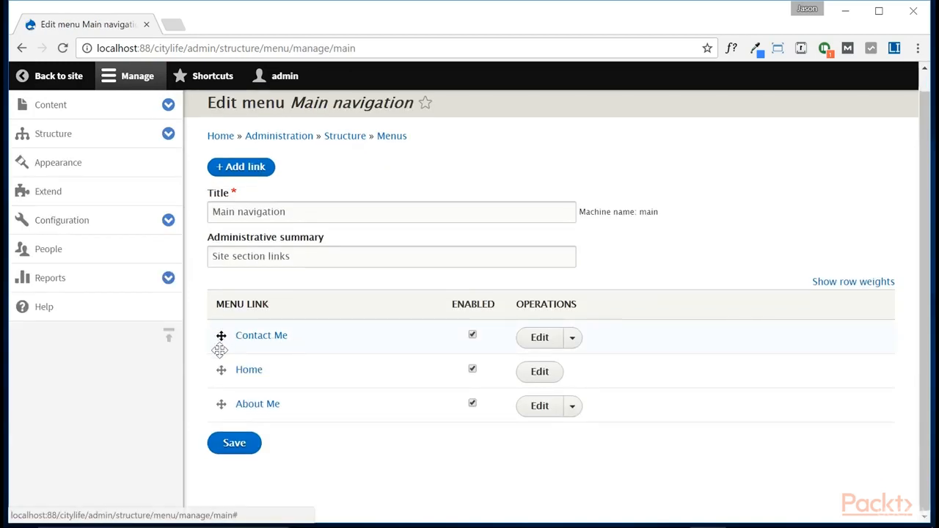
pyautogui.moveTo(220, 334); pyautogui.dragTo(220, 452)
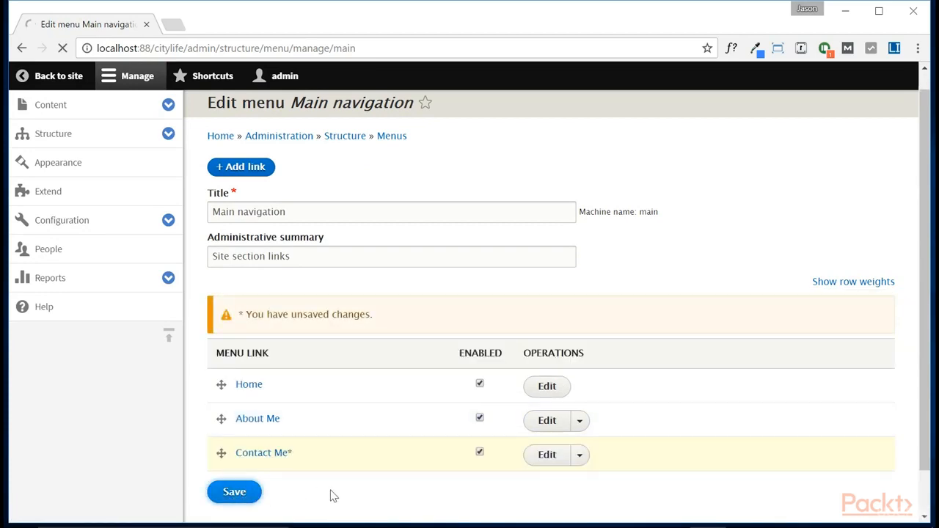
pyautogui.click(235, 492)
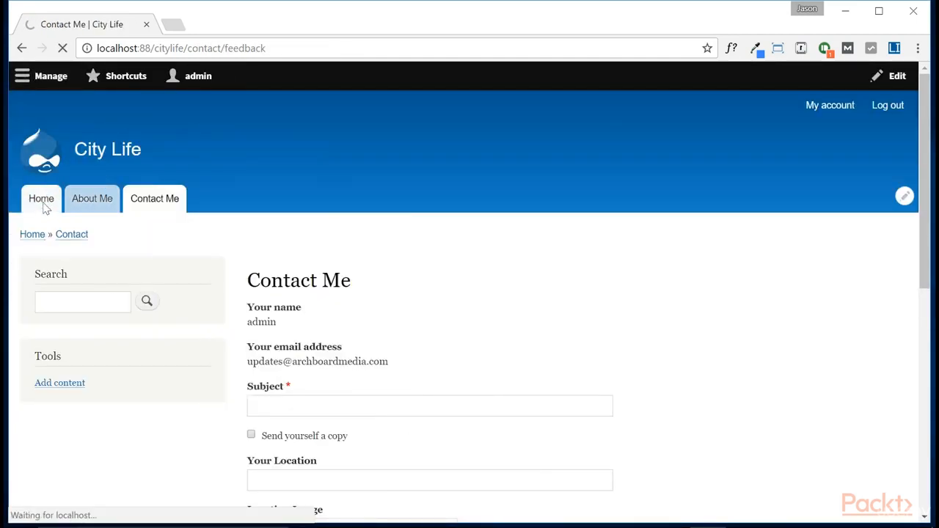
pyautogui.click(41, 198)
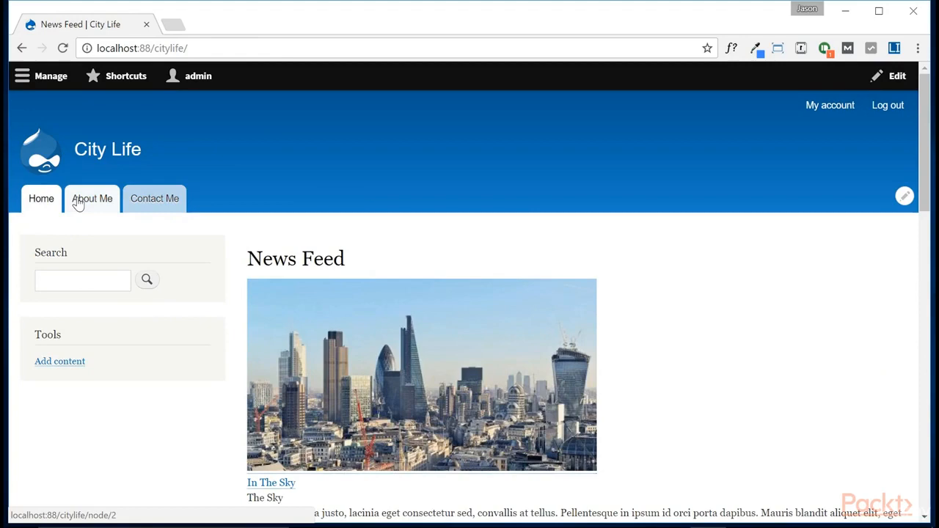
pyautogui.scroll(-3)
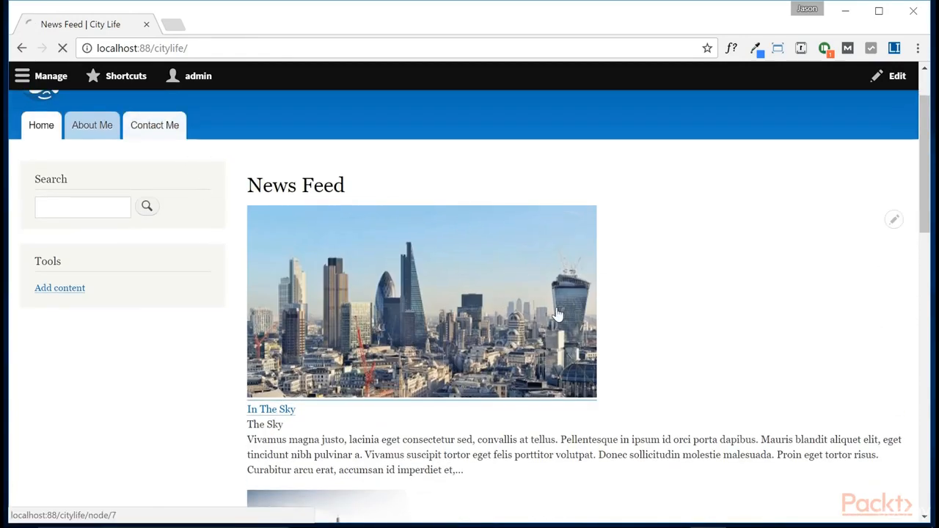
pyautogui.click(154, 125)
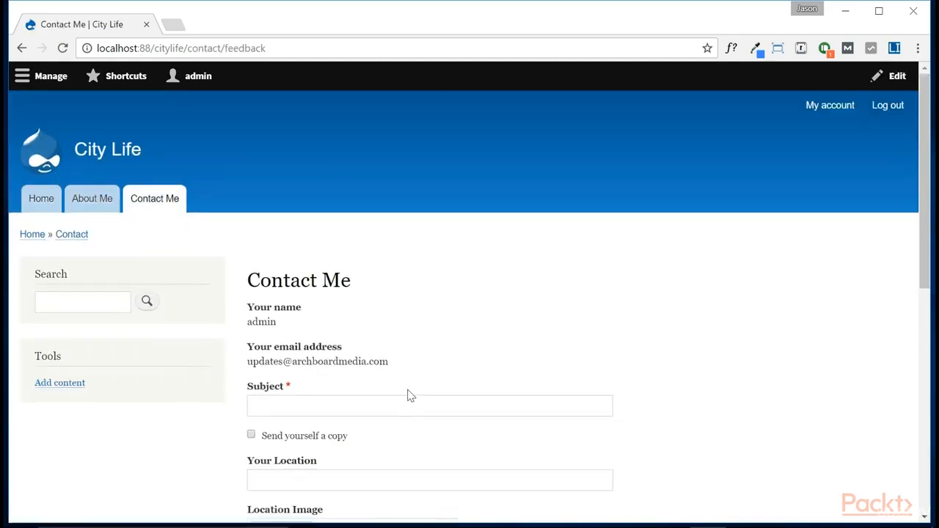